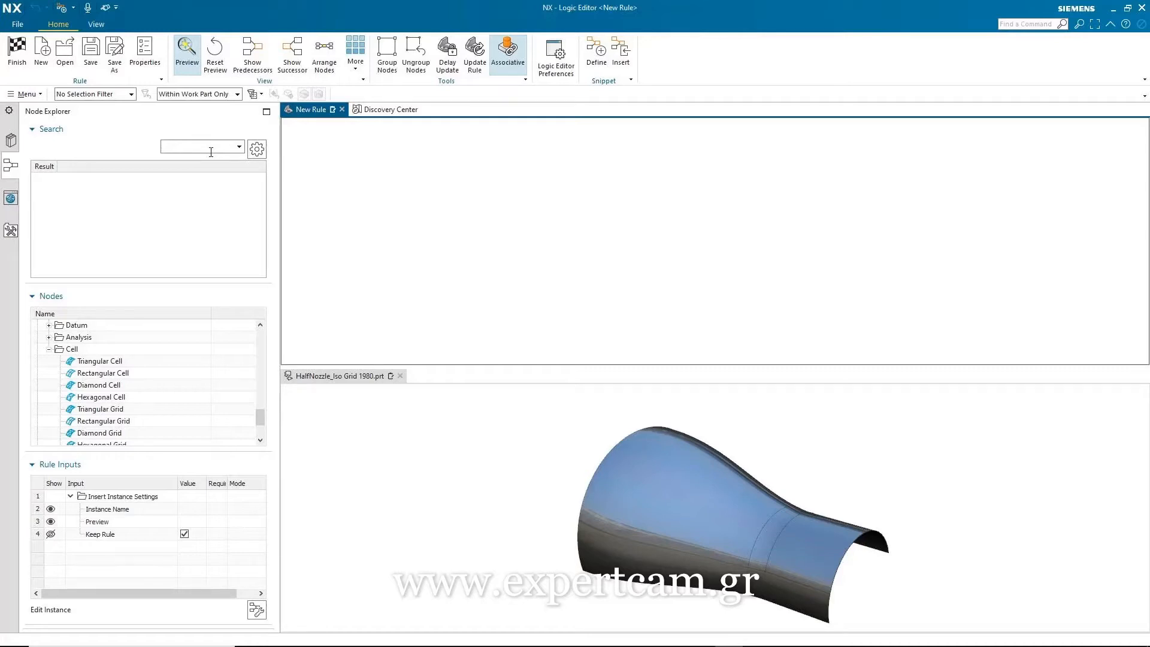
Search Node Explorer for 'hex' and add a Hexagonal Cell node to the rule
type("h")
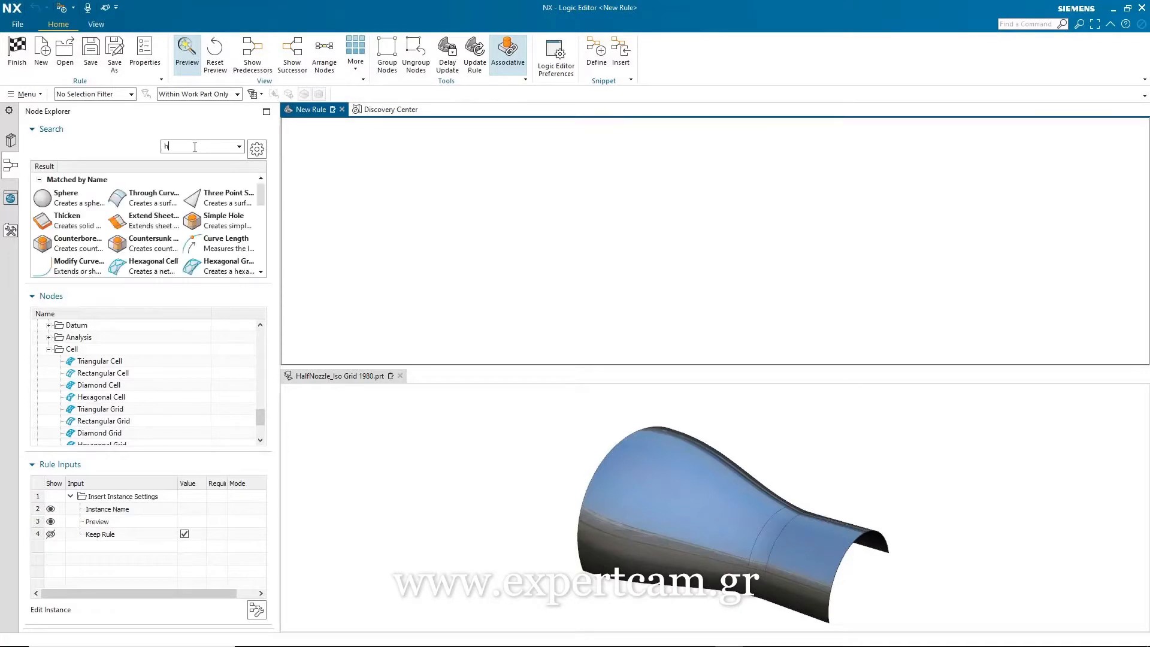
type("ex")
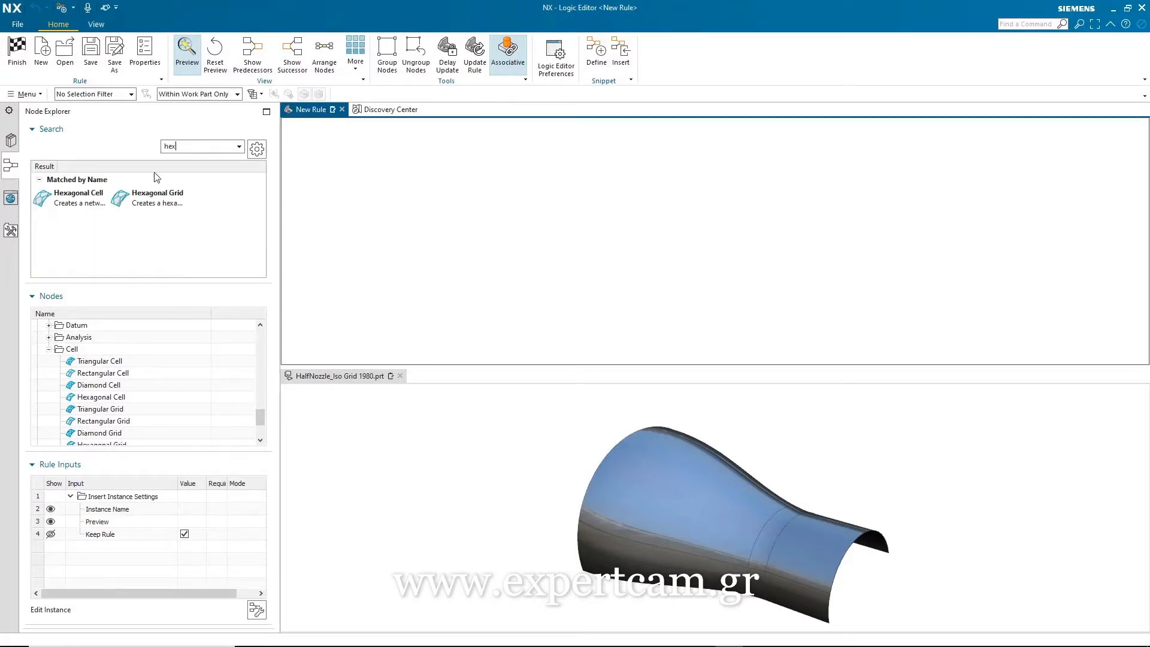
double_click(76, 197)
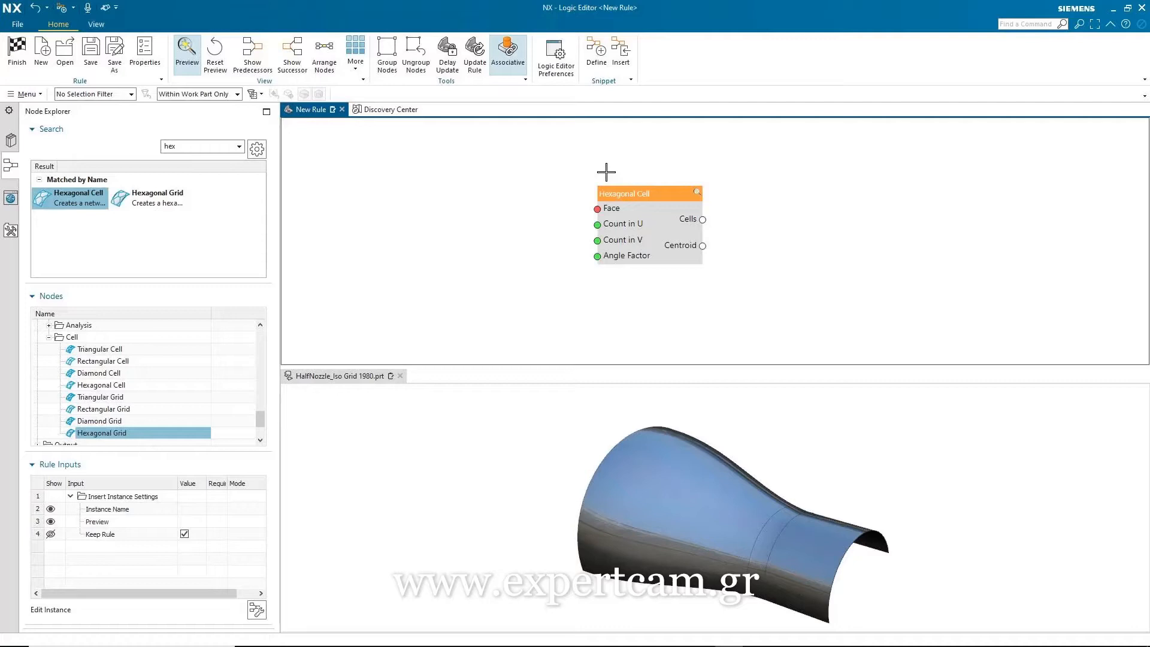
Feed the three selected nozzle faces into the Hexagonal Cell Face input via a Select Face node
right_click(610, 208)
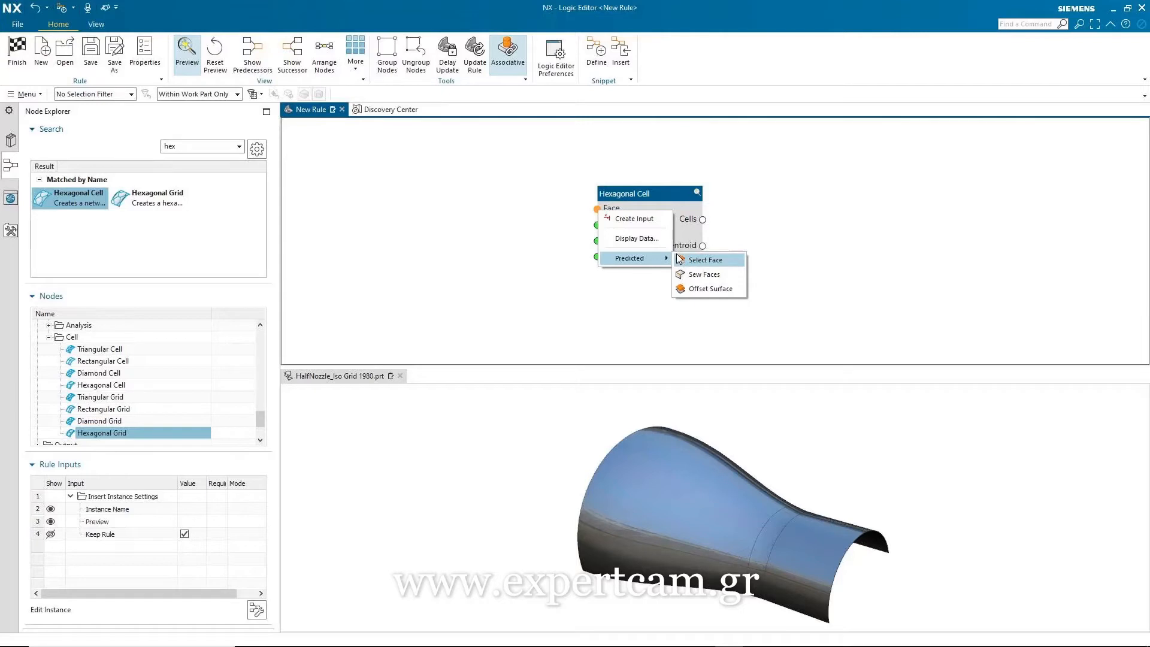
mouse_move(693, 262)
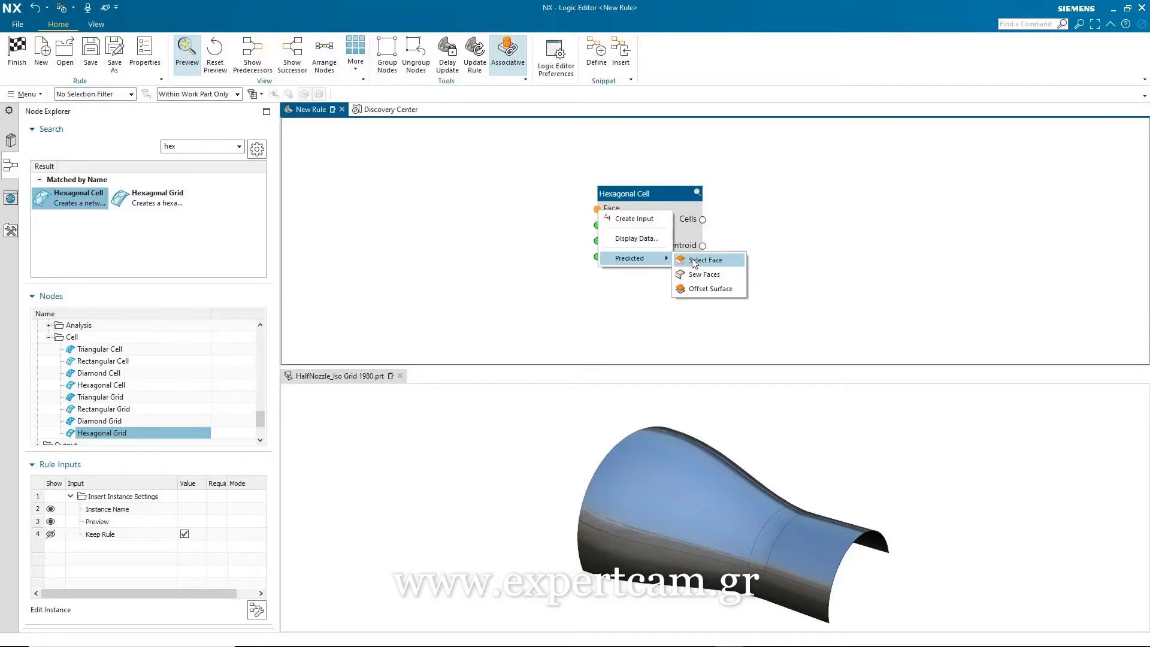
left_click(705, 259)
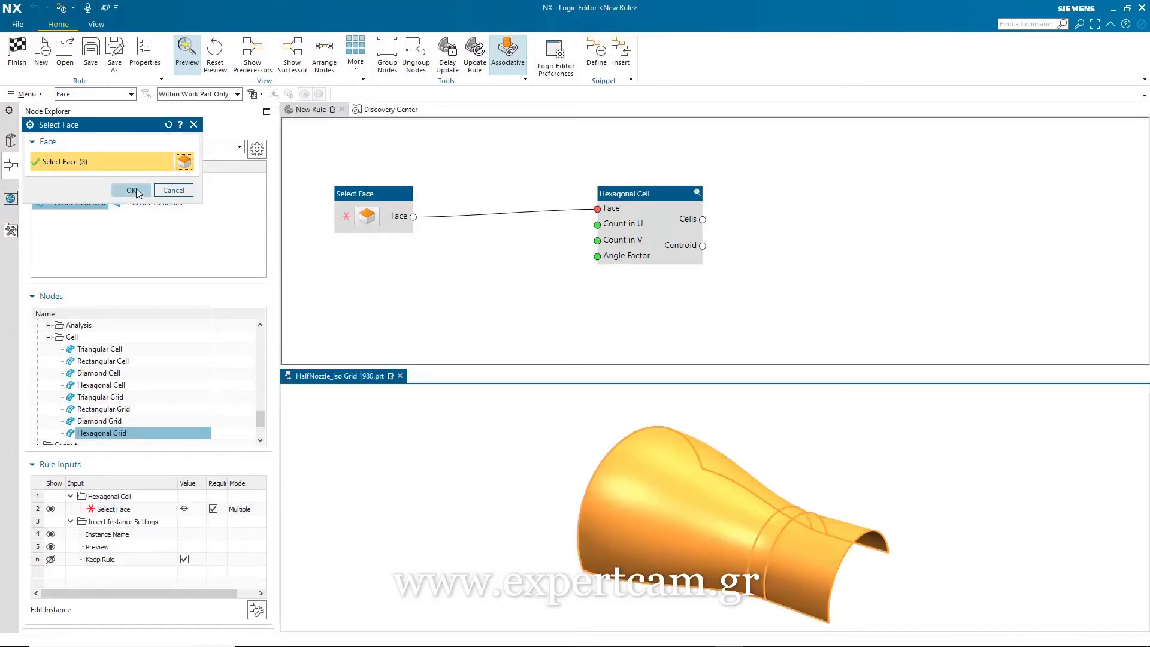
left_click(130, 190)
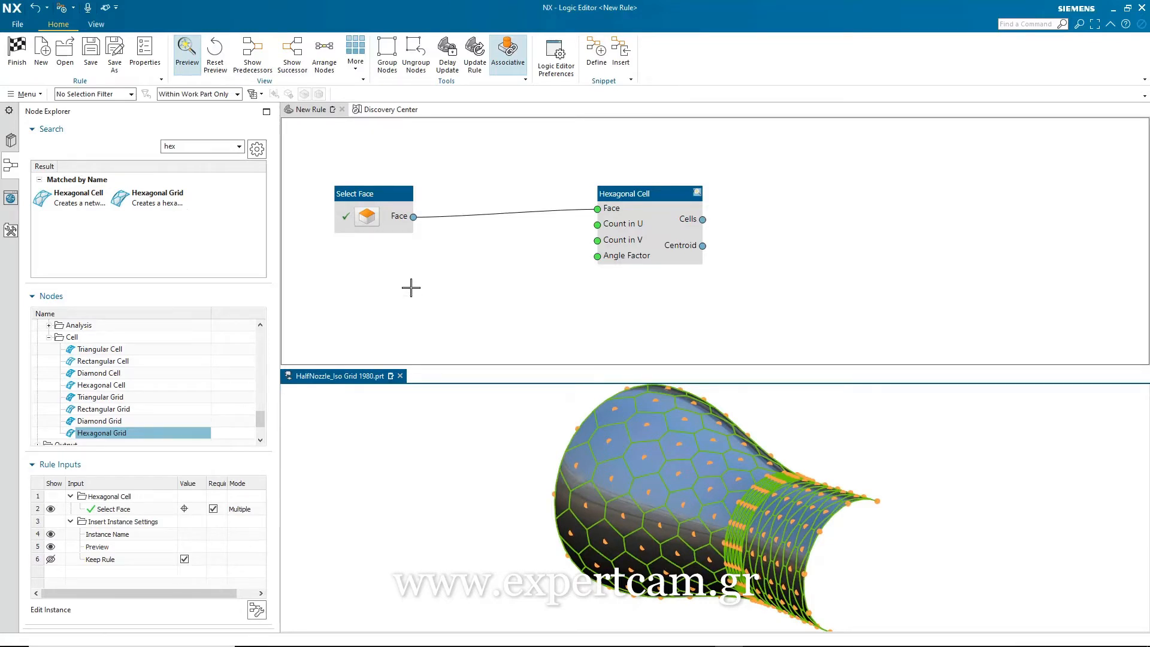
mouse_move(476, 269)
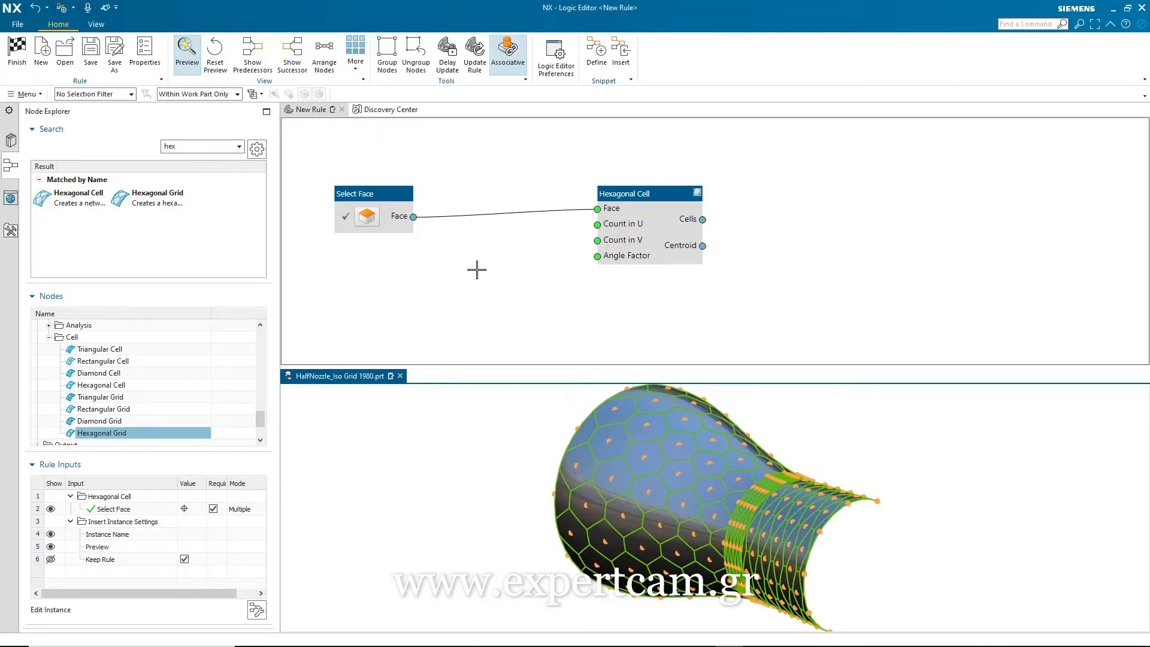
mouse_move(499, 213)
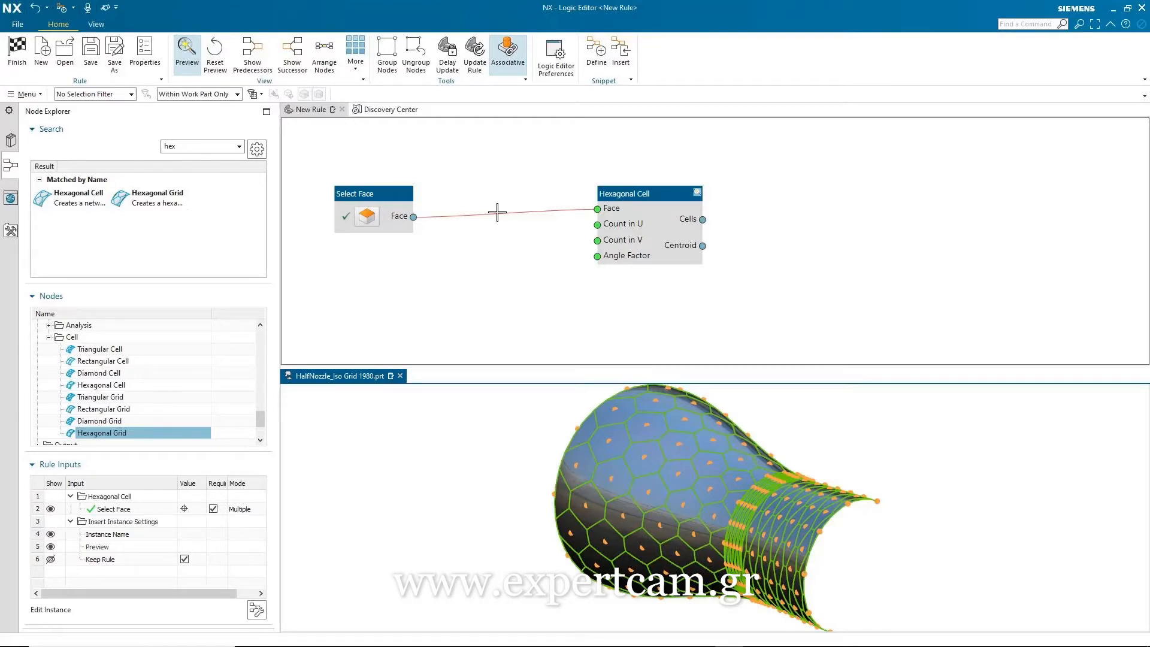
Replace the direct face link with a Sew Faces node between Select Face and Hexagonal Cell
right_click(498, 213)
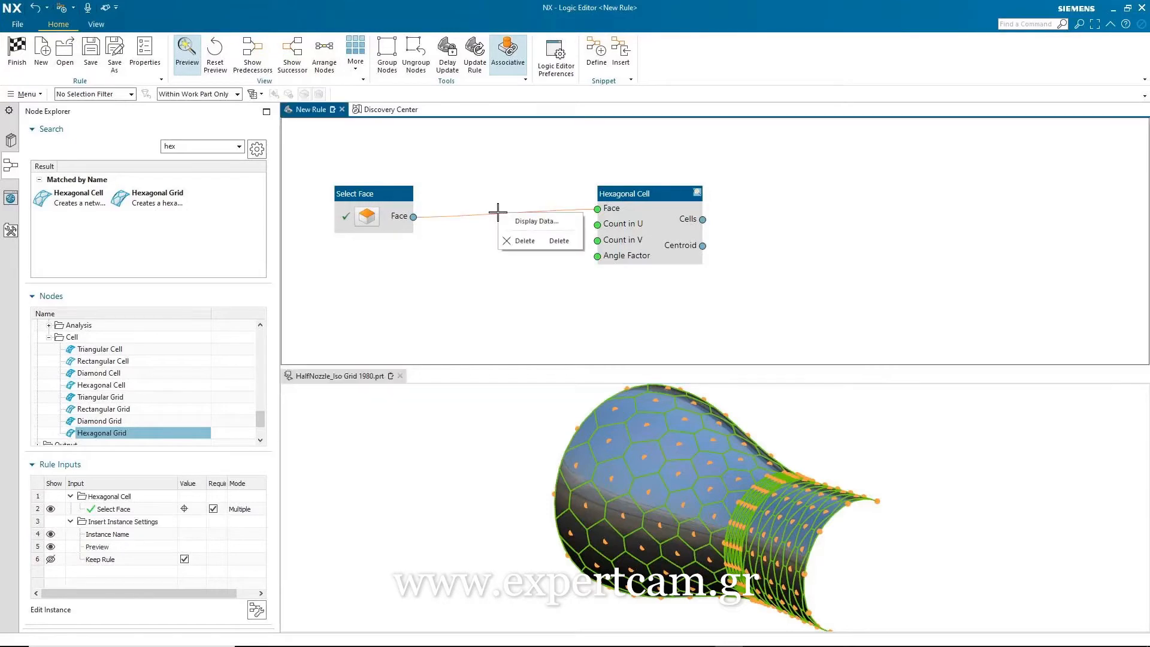
left_click(526, 241)
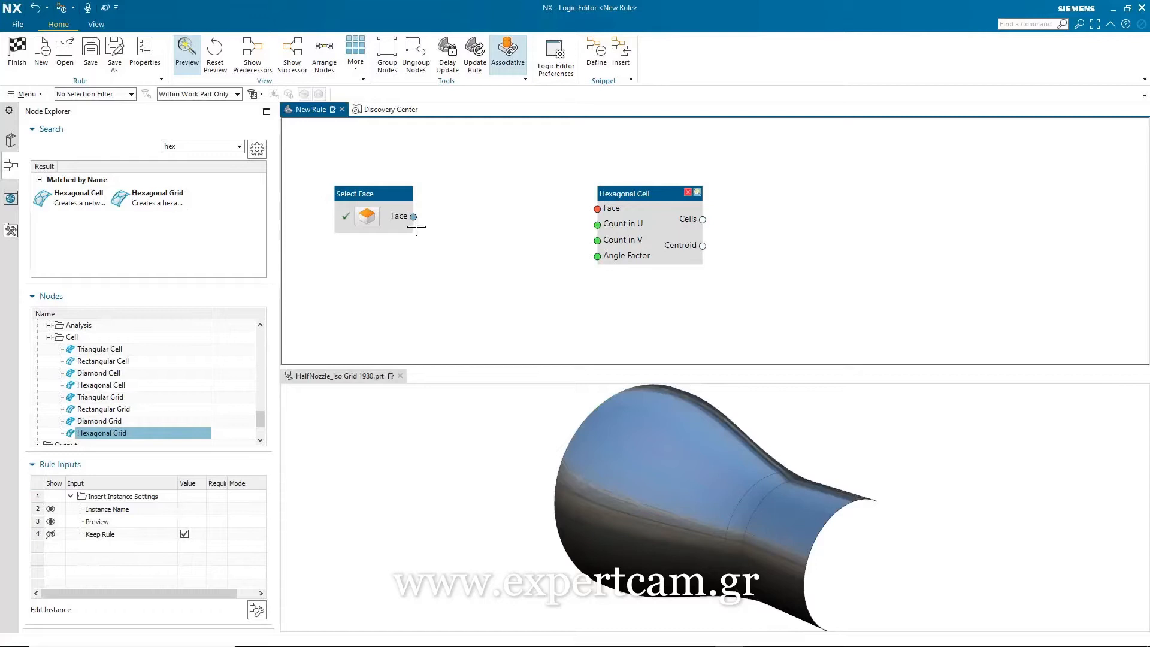
right_click(412, 217)
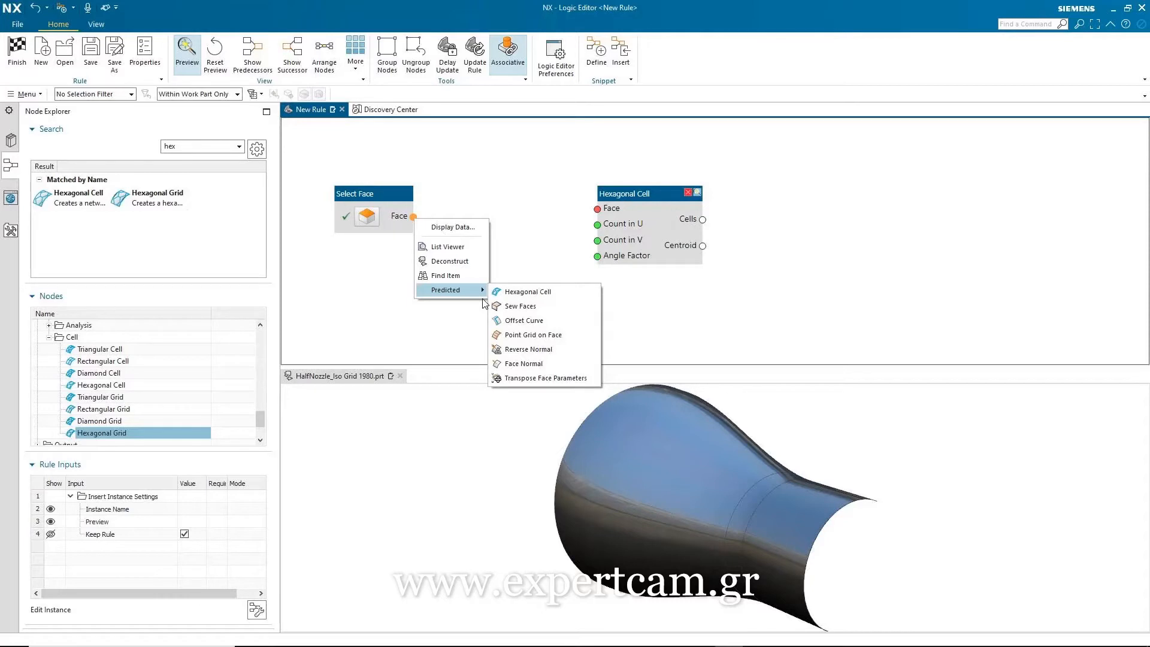
left_click(520, 306)
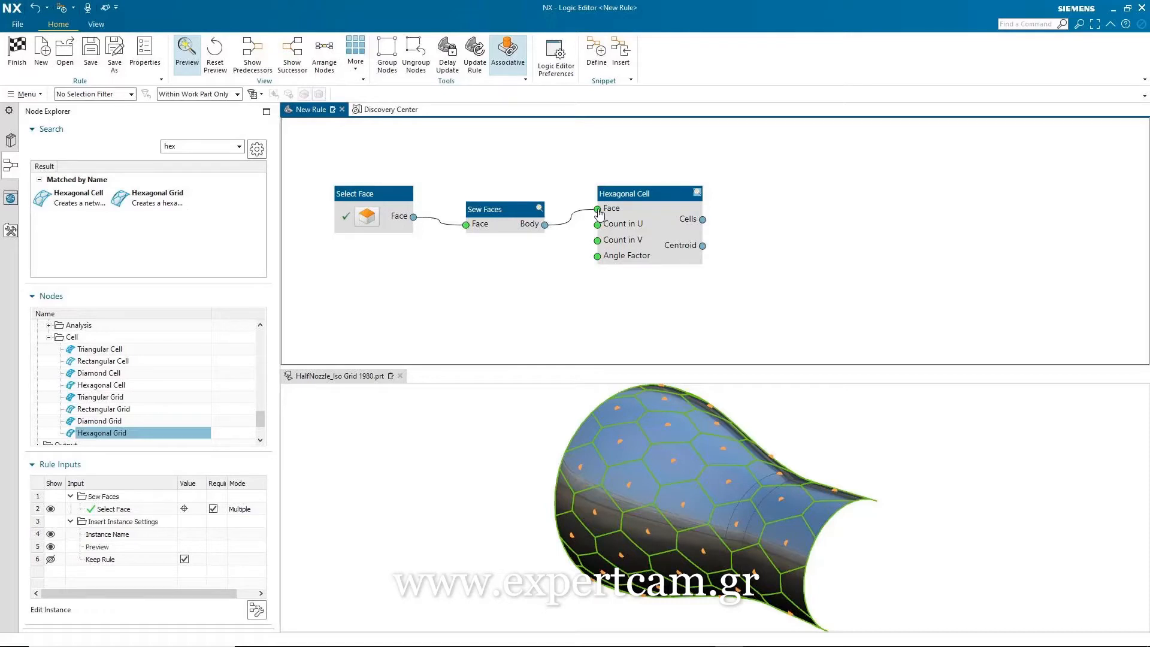
mouse_move(533, 301)
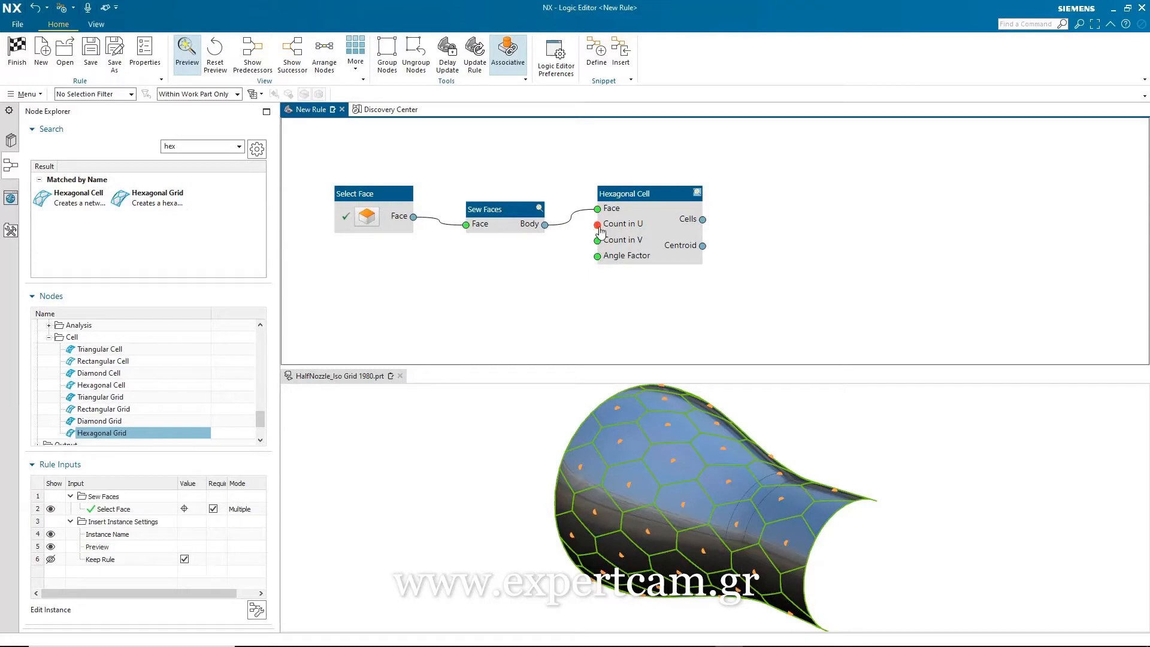
Create an integer input named Count, value 8, driving both Count in U and V
right_click(598, 224)
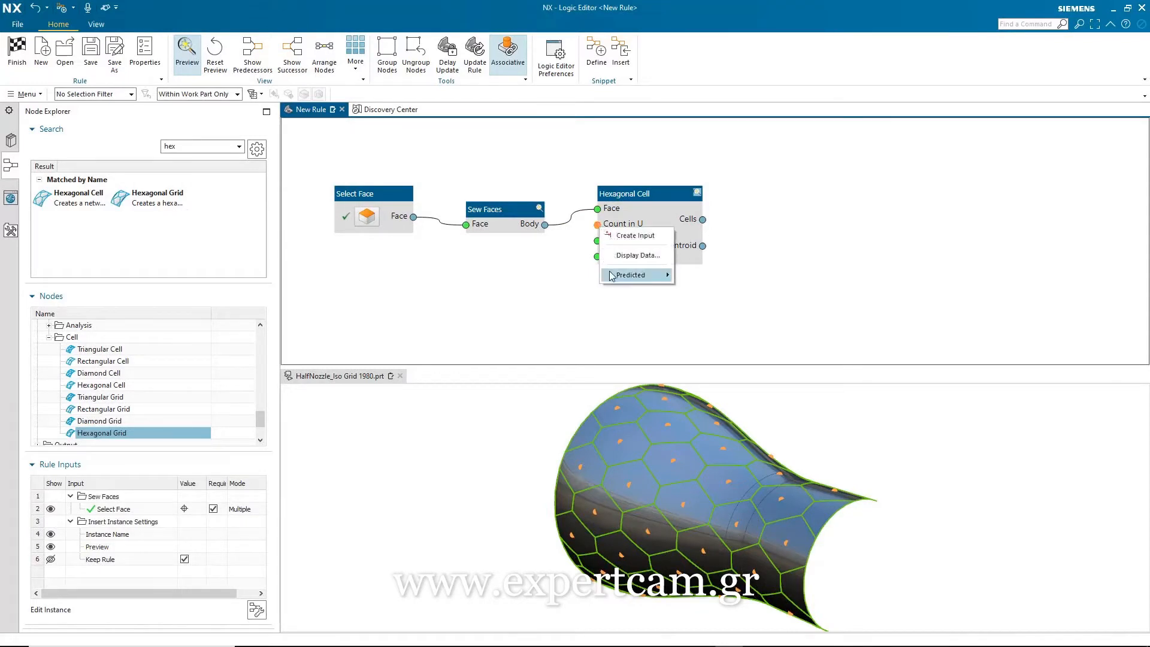
left_click(637, 235)
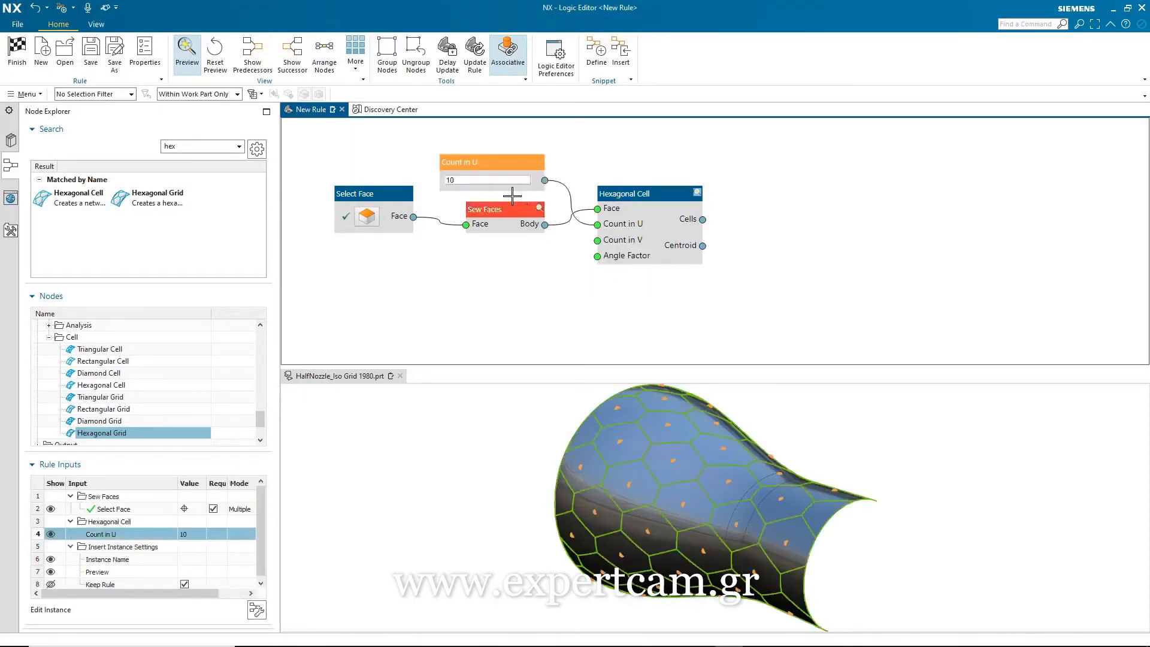
left_click_drag(490, 162, 490, 239)
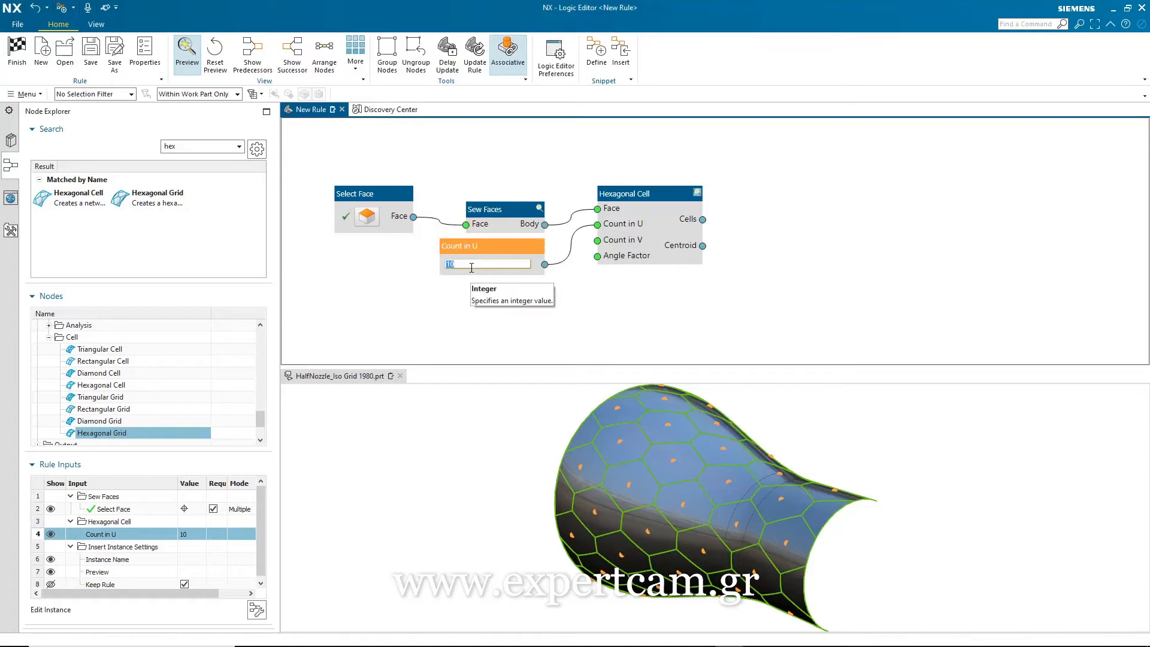
type("8")
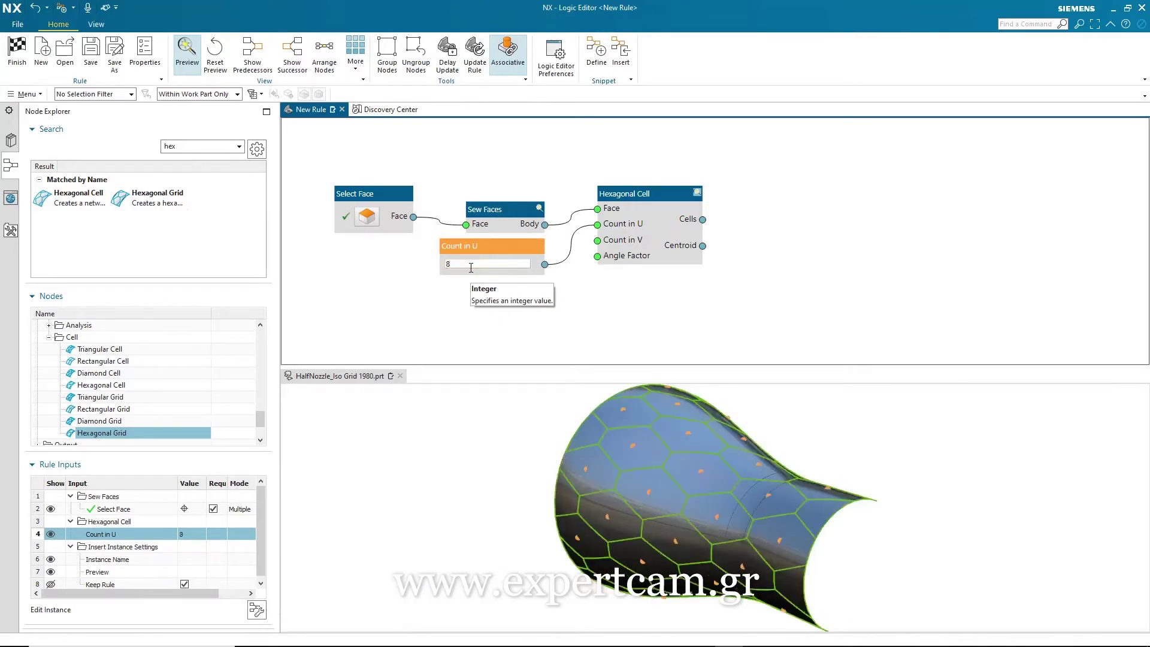
mouse_move(545, 271)
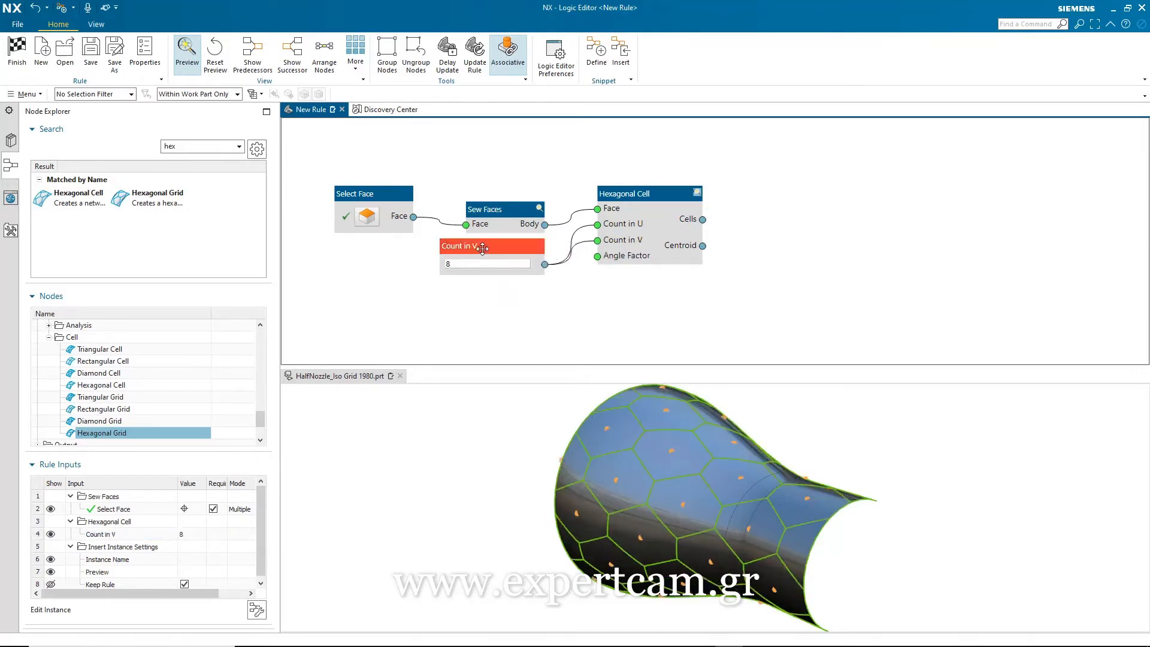
left_click(490, 262)
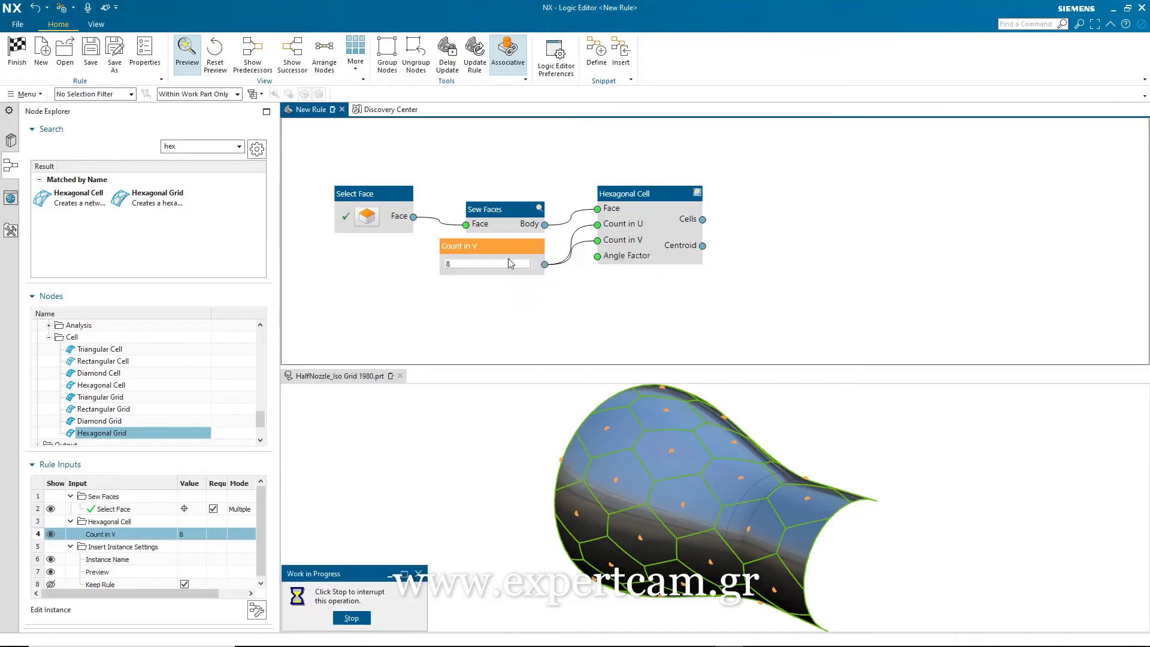
double_click(493, 246)
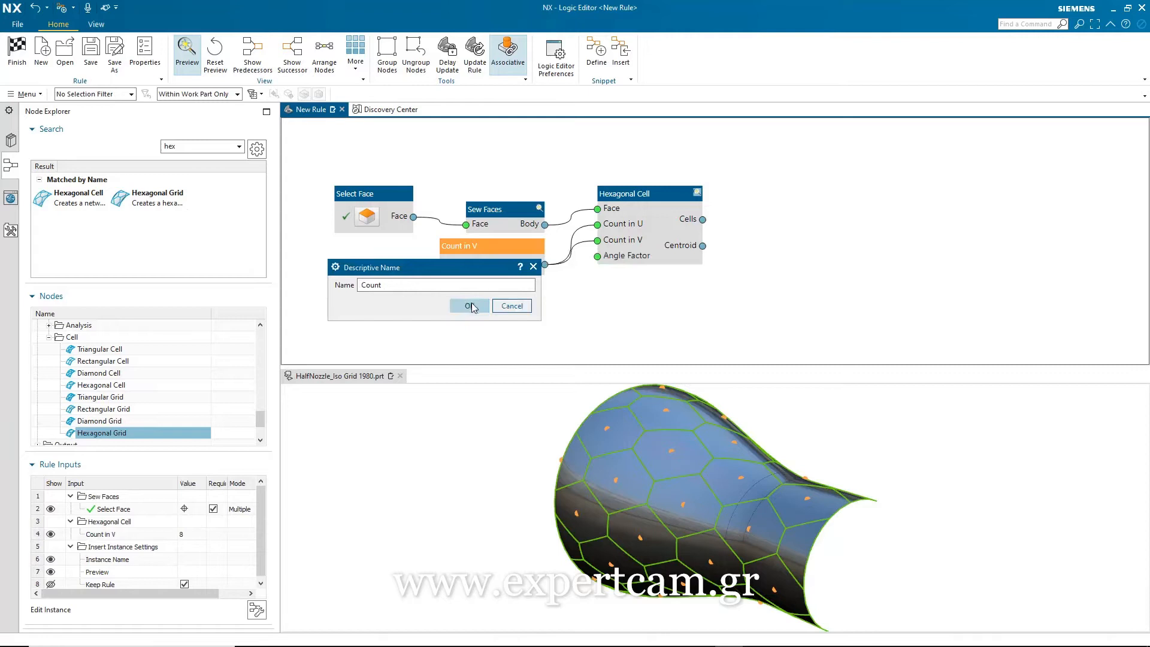
left_click(470, 306)
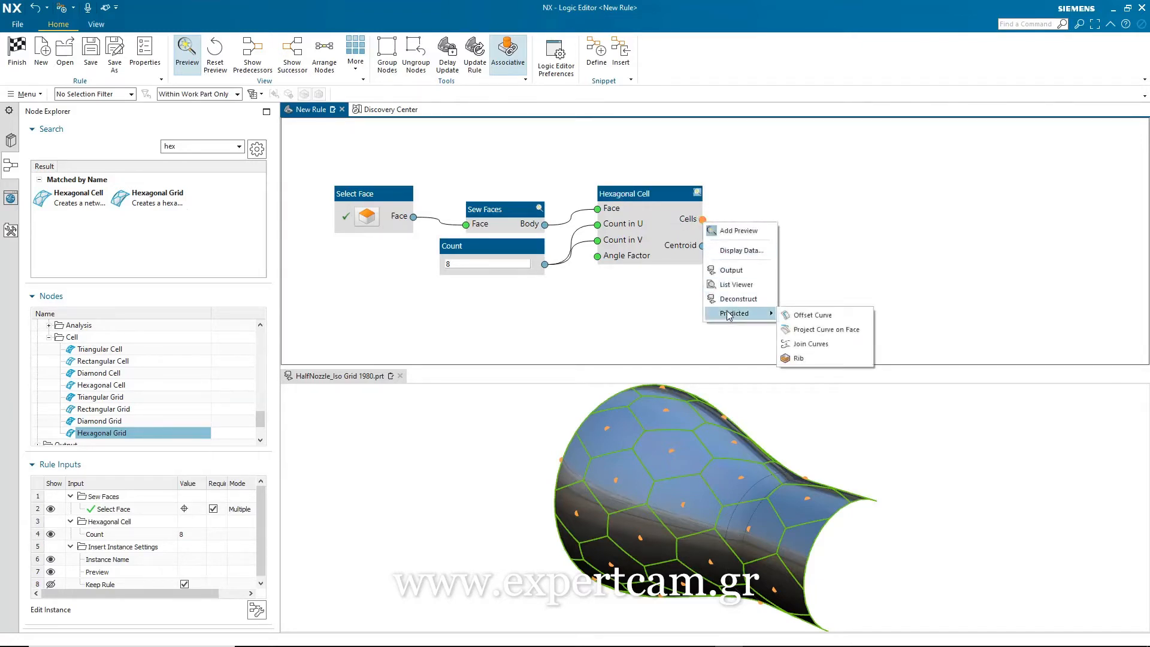
Add Project Curve on Face for the hexagon cells, followed by a predicted Offset Curve node
left_click(826, 329)
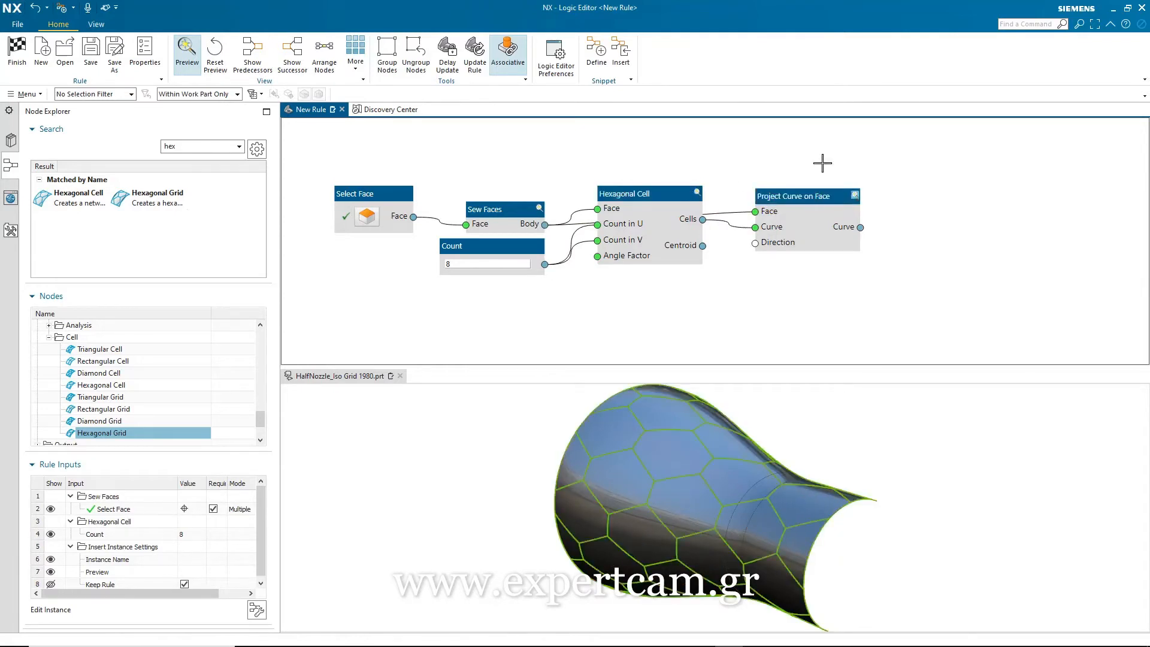
mouse_move(755, 325)
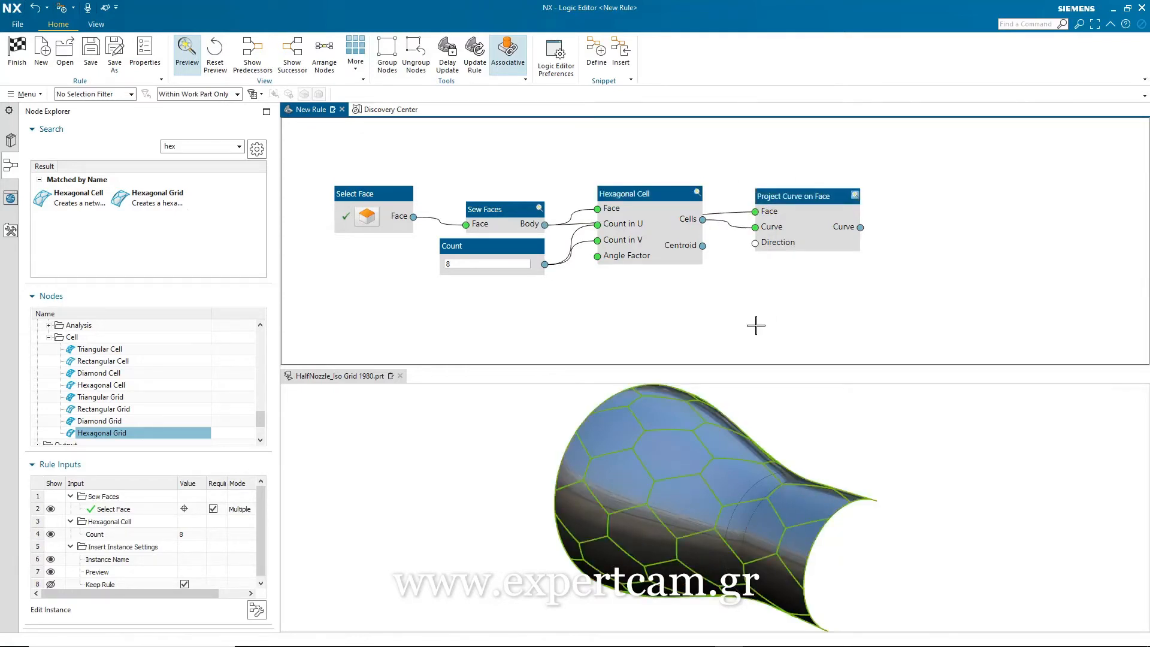
mouse_move(856, 304)
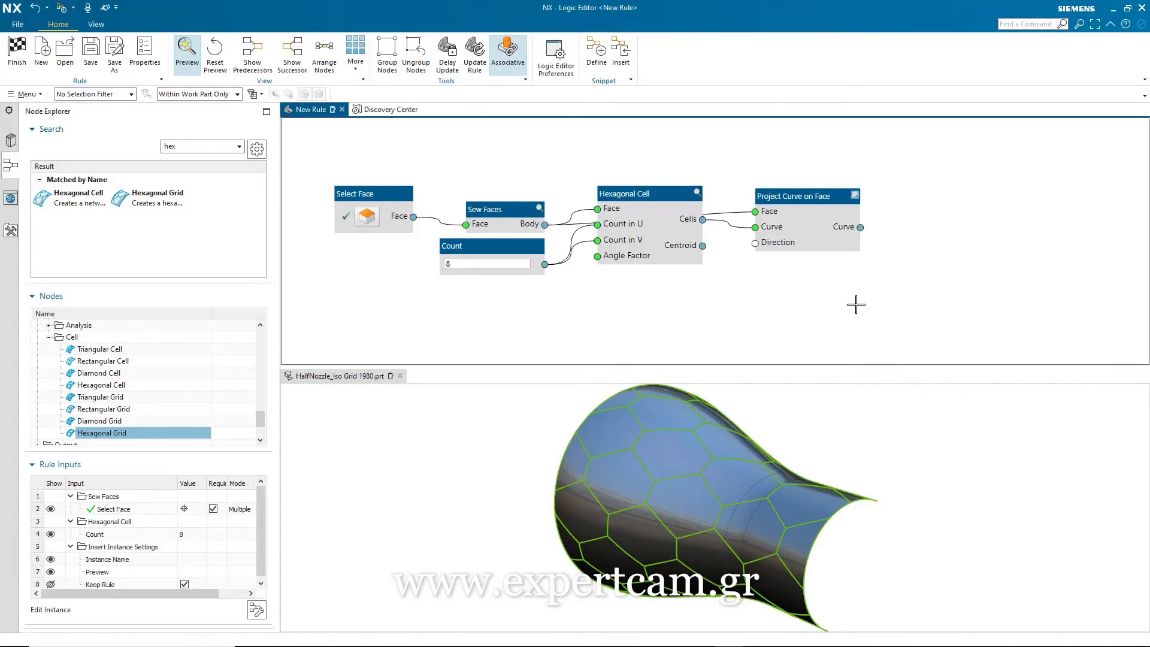
right_click(859, 226)
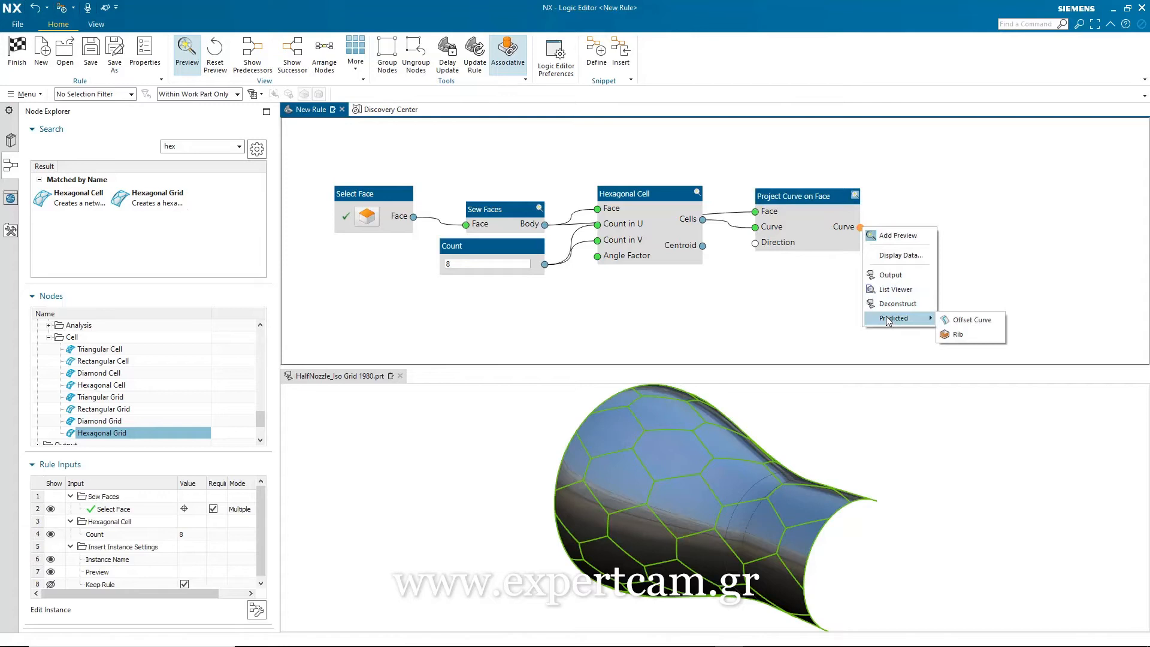
mouse_move(968, 320)
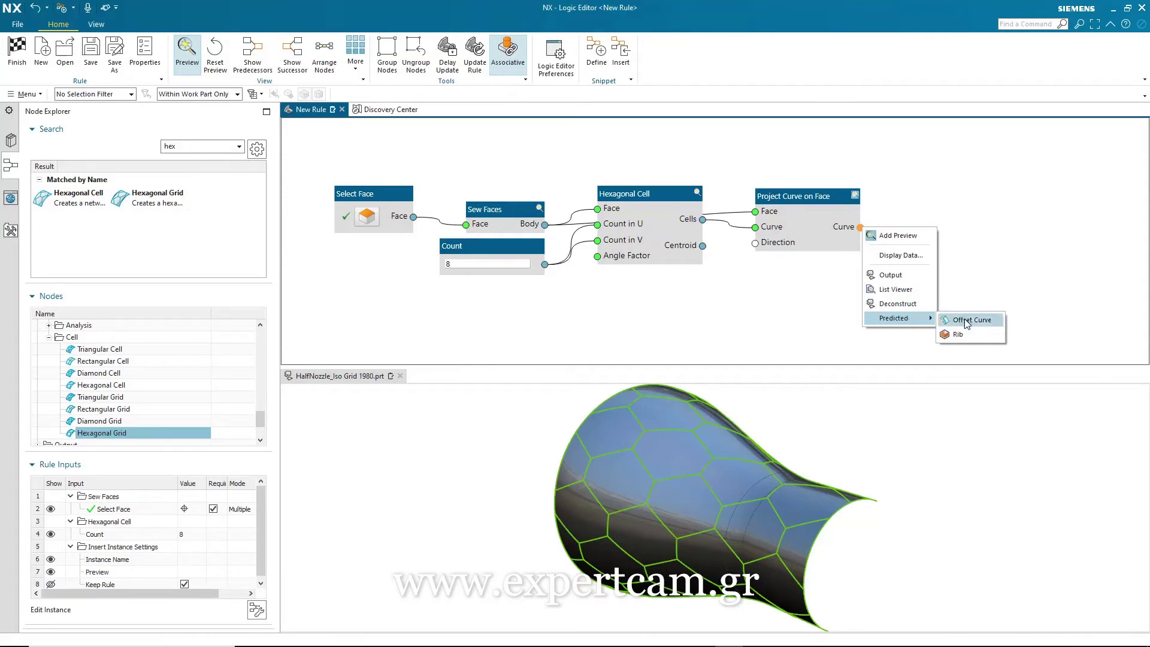
left_click(970, 319)
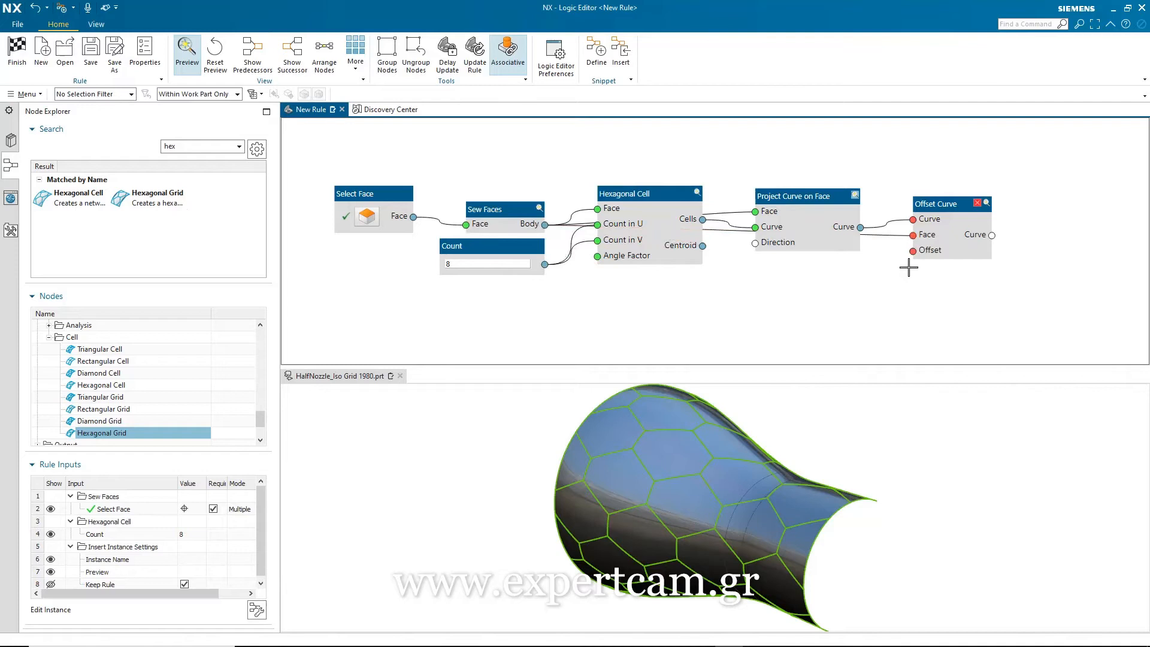
Create an Offset input on the Offset Curve node and set it to -3
right_click(910, 250)
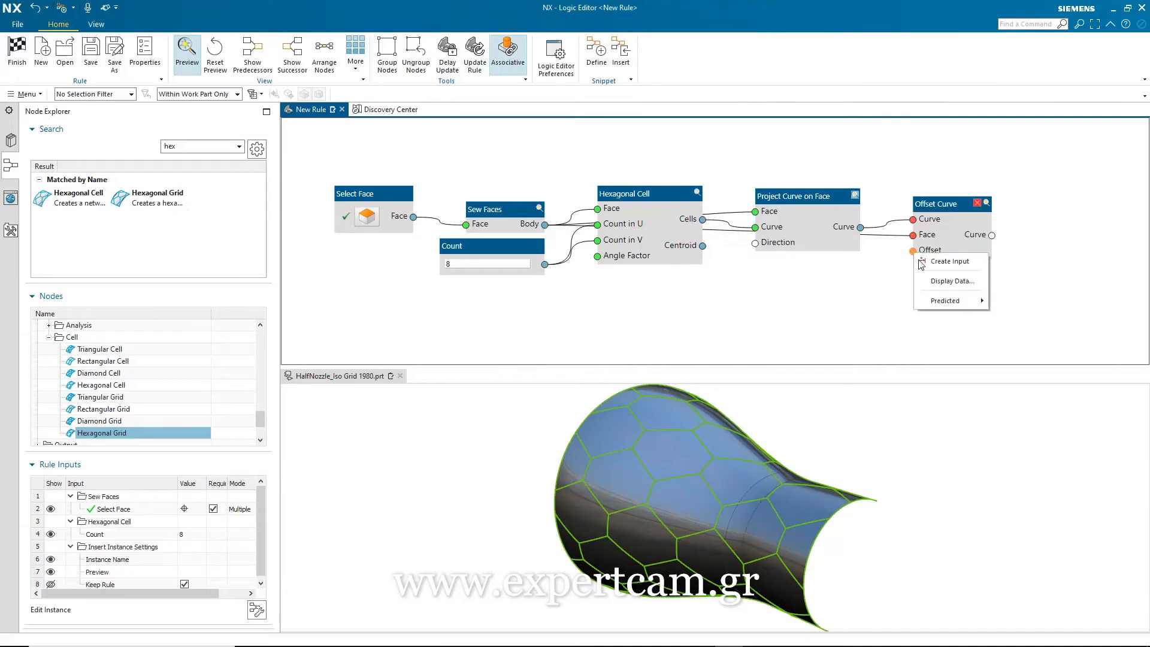
left_click(948, 261)
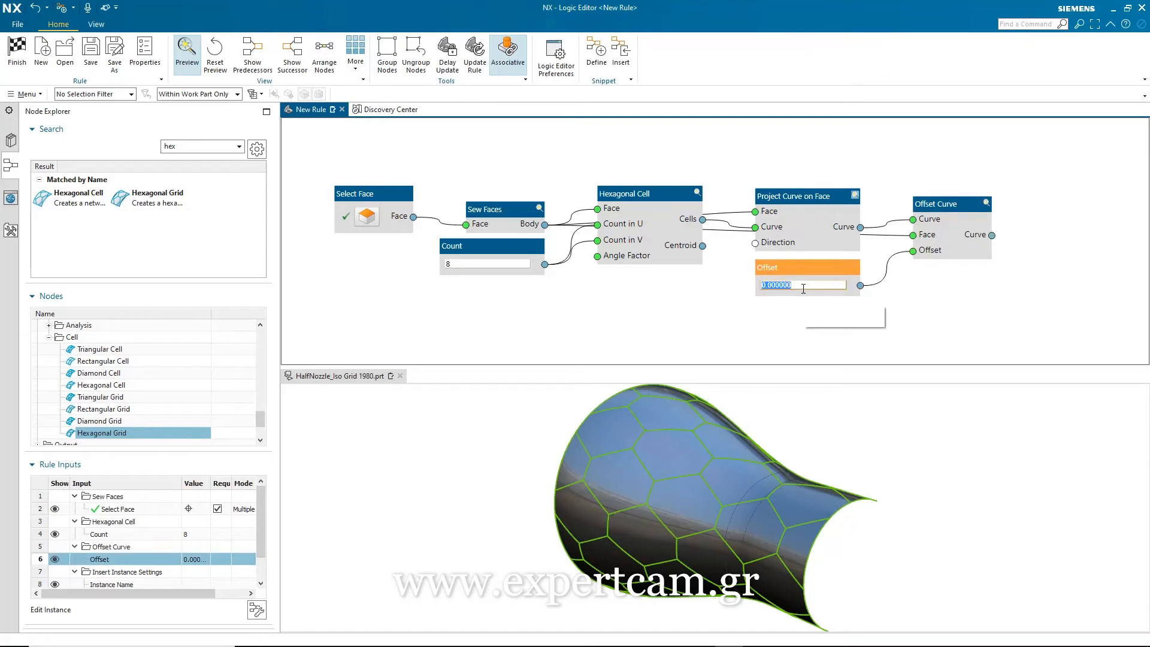
type("-5")
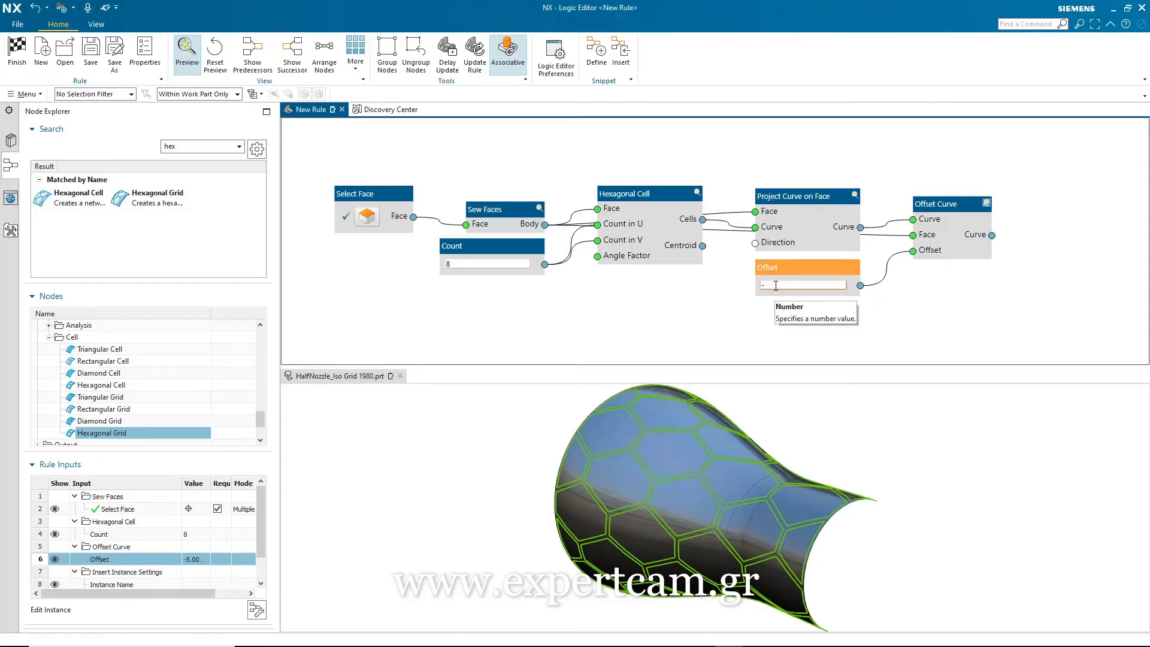
type("3")
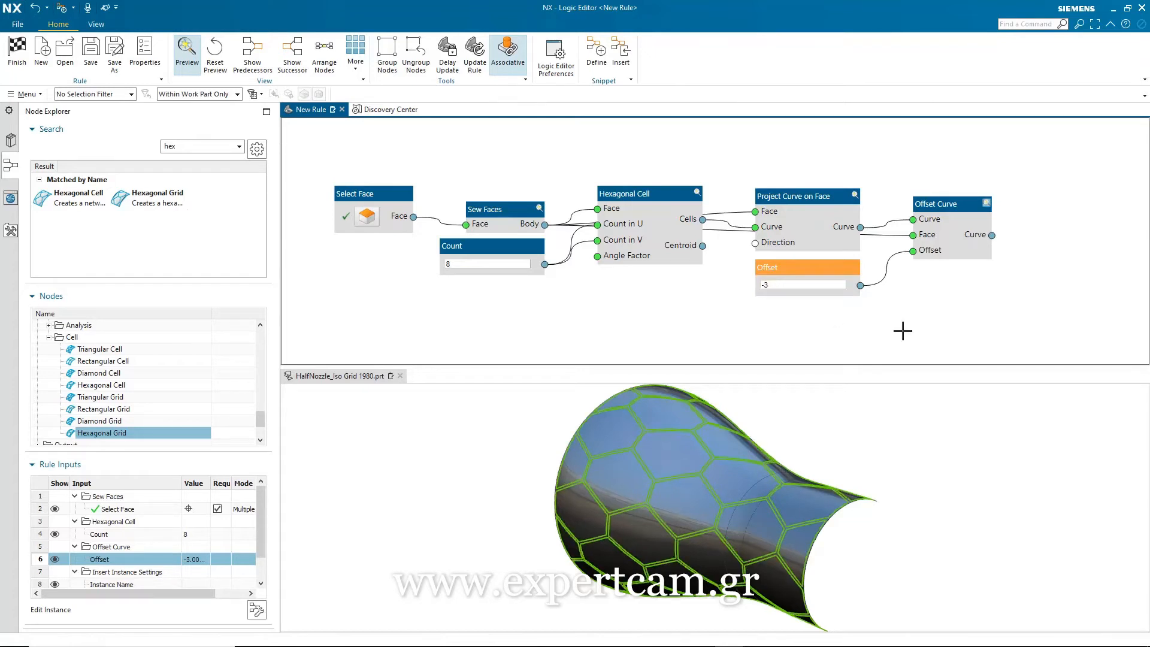
mouse_move(1000, 262)
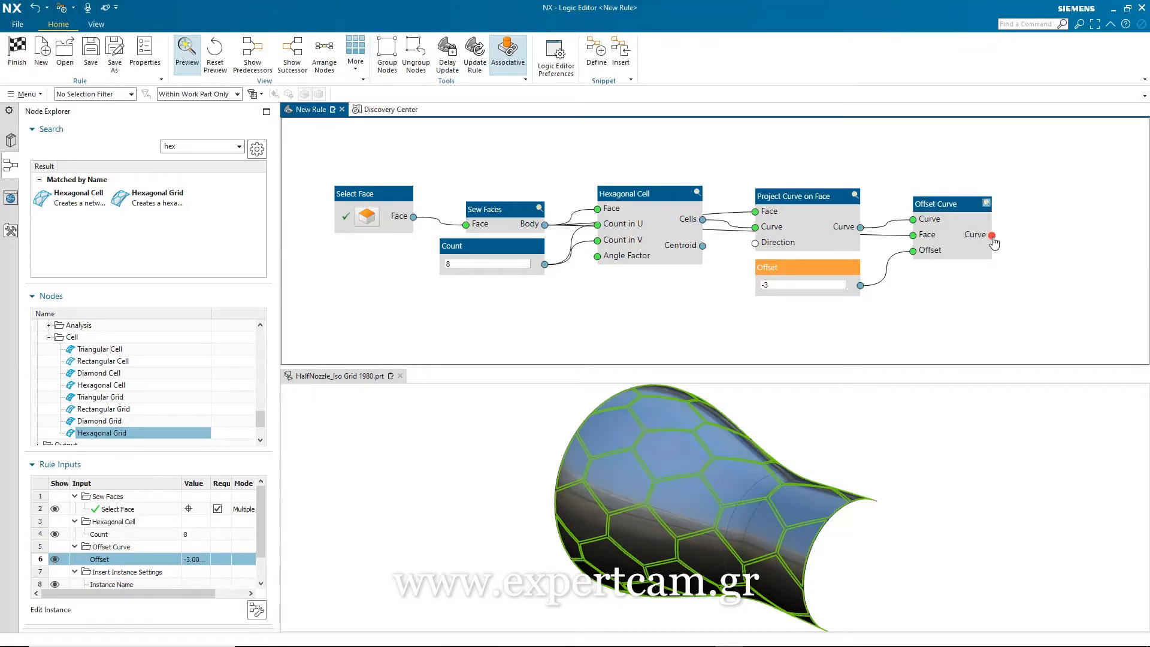
right_click(994, 235)
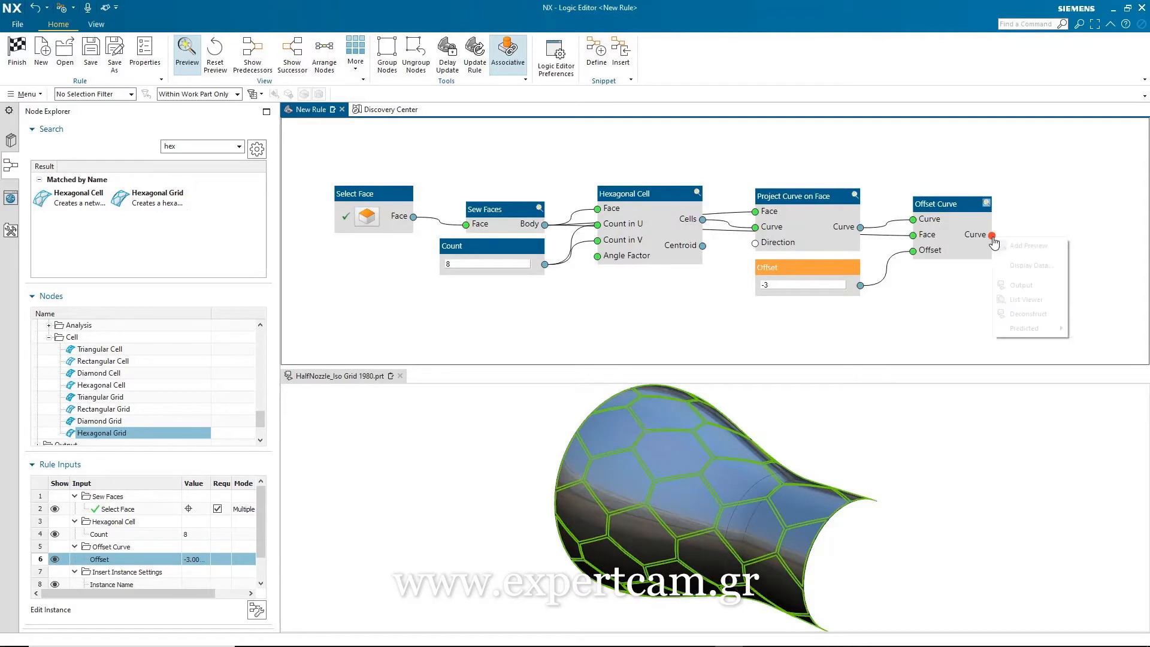
mouse_move(1020, 285)
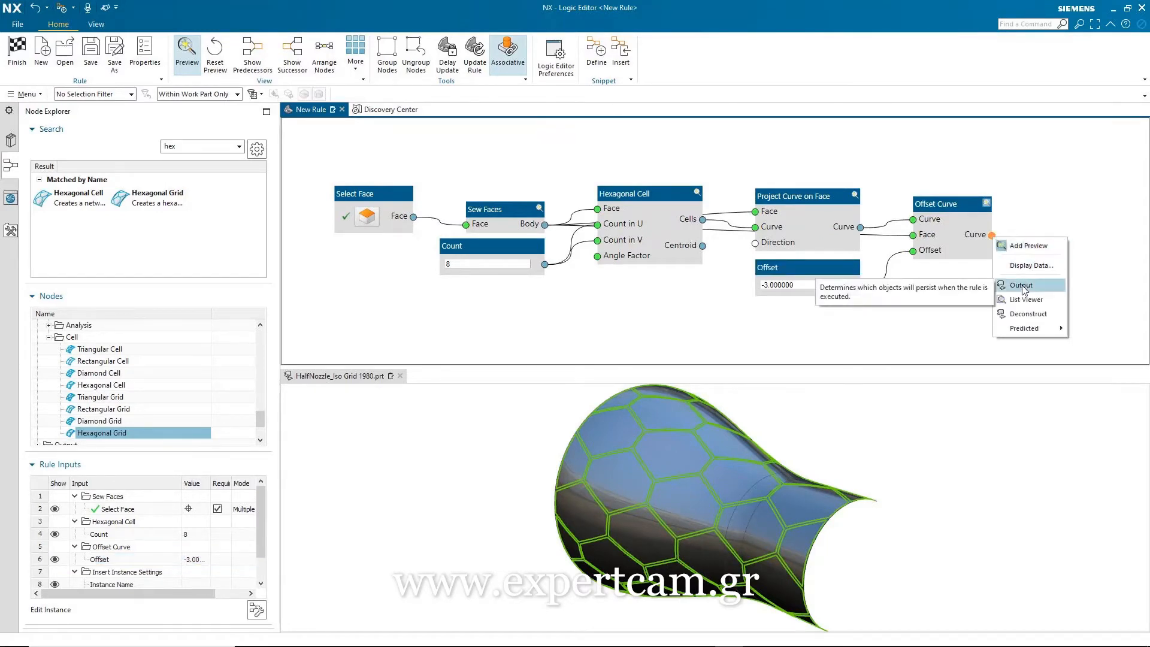
Send the Offset Curve result to an Output node
left_click(1020, 285)
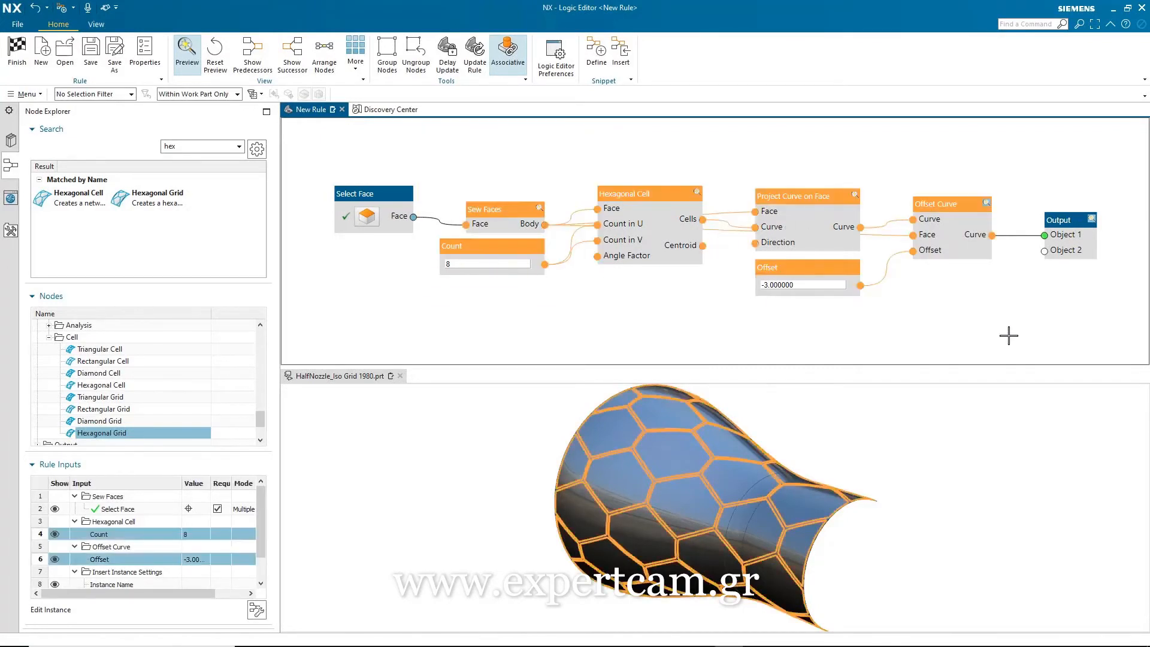
Group the selected nodes from Sew Faces through Offset Curve
right_click(803, 196)
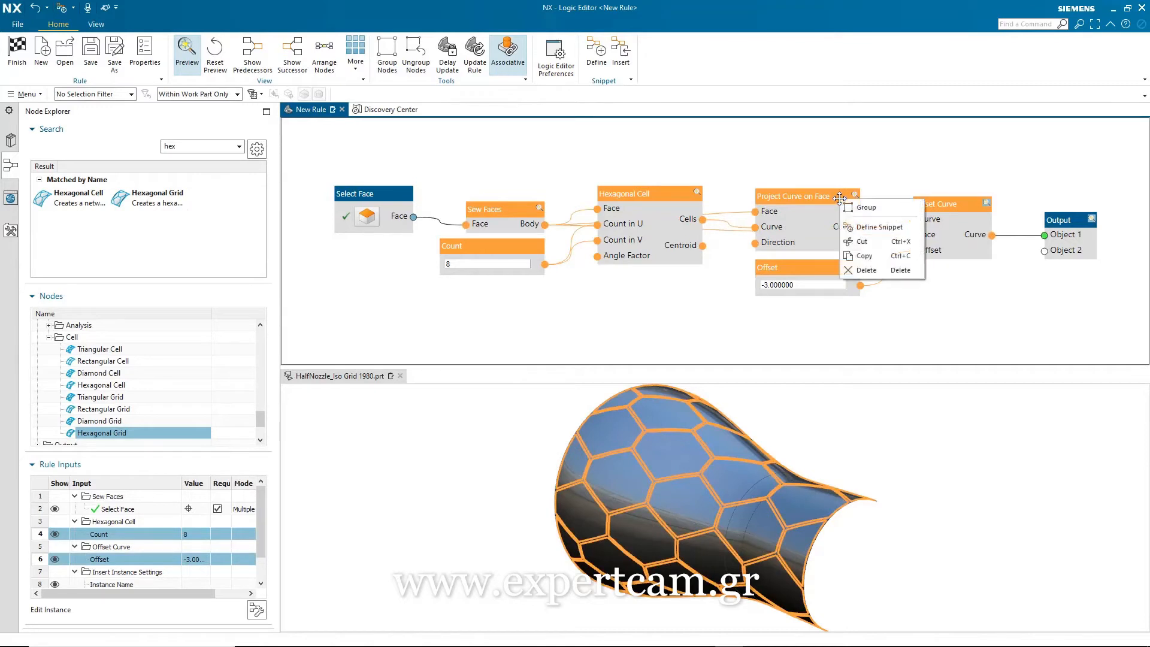
left_click(865, 207)
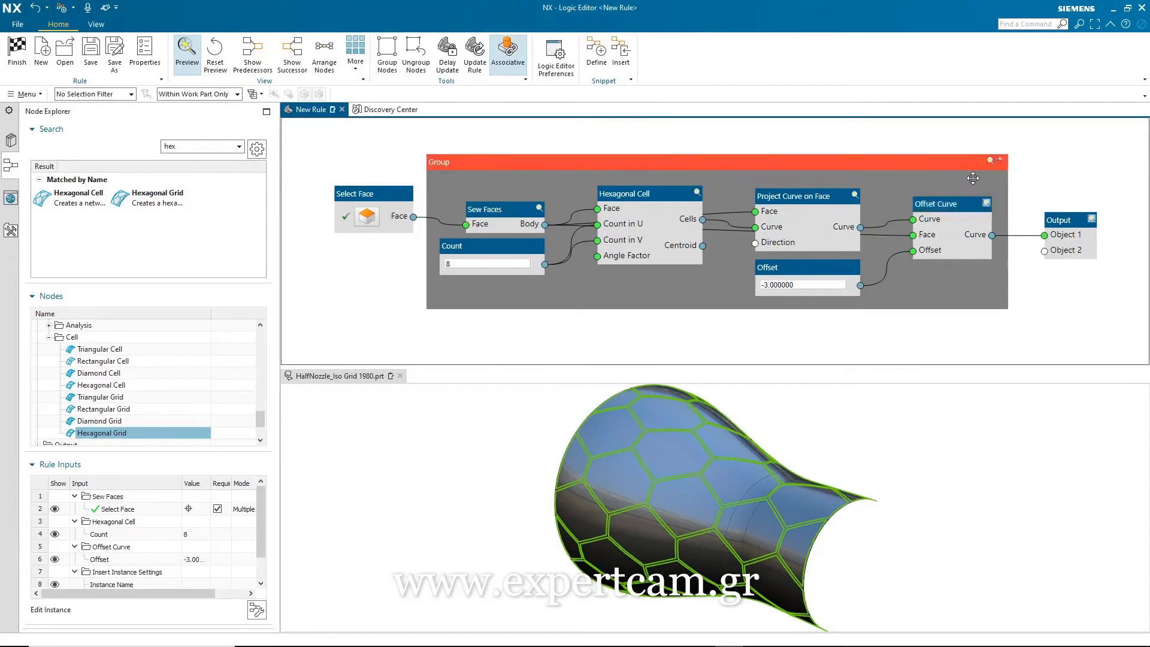
mouse_move(1002, 164)
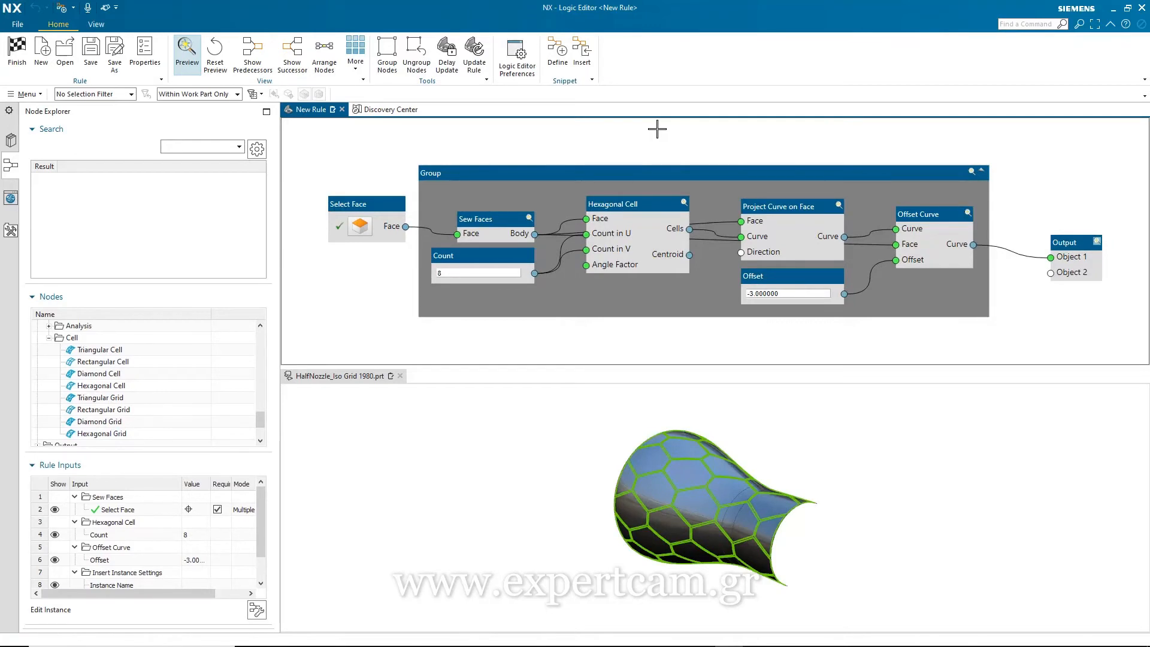
mouse_move(700, 134)
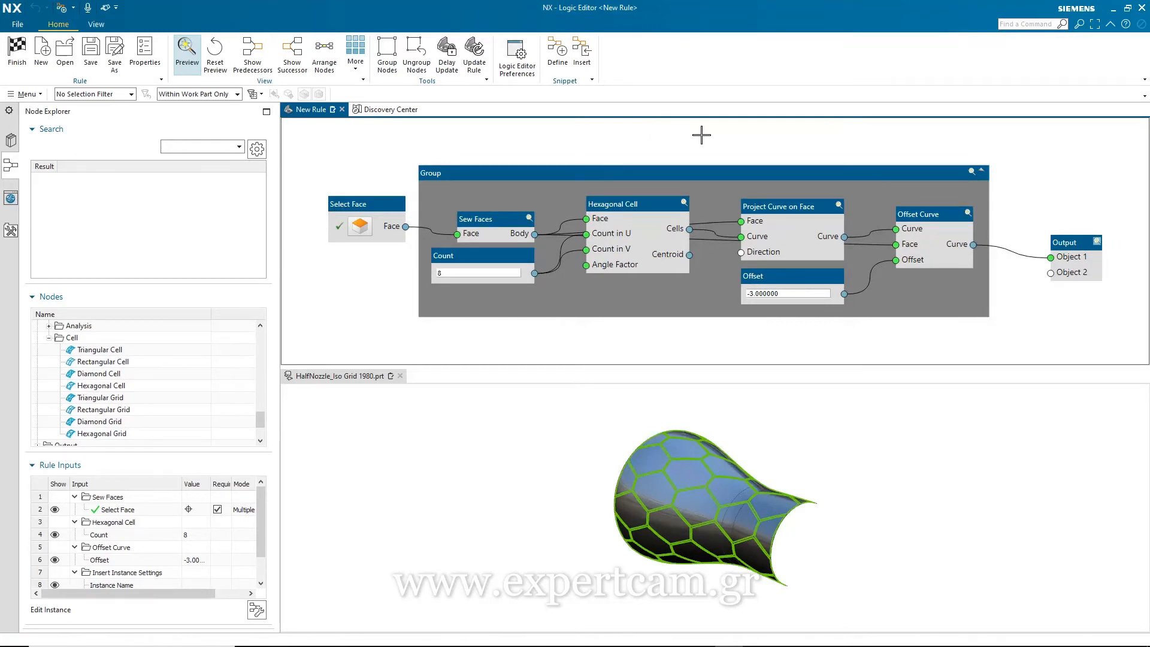
Ungroup the Sew Faces through Offset Curve group
right_click(800, 172)
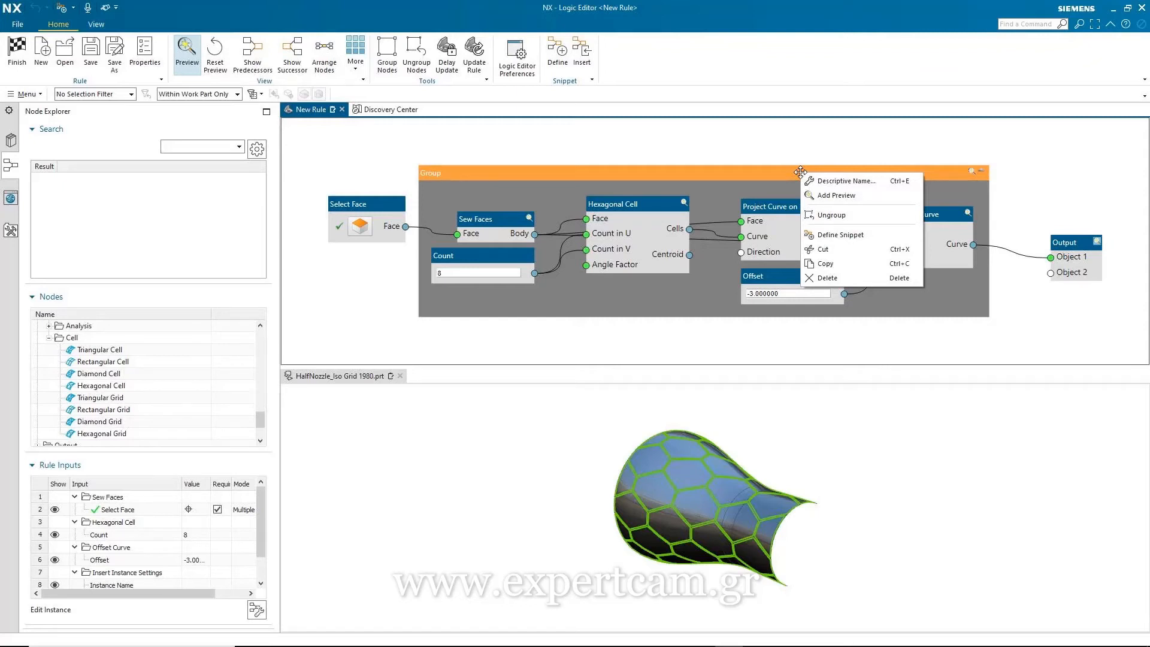
mouse_move(805, 182)
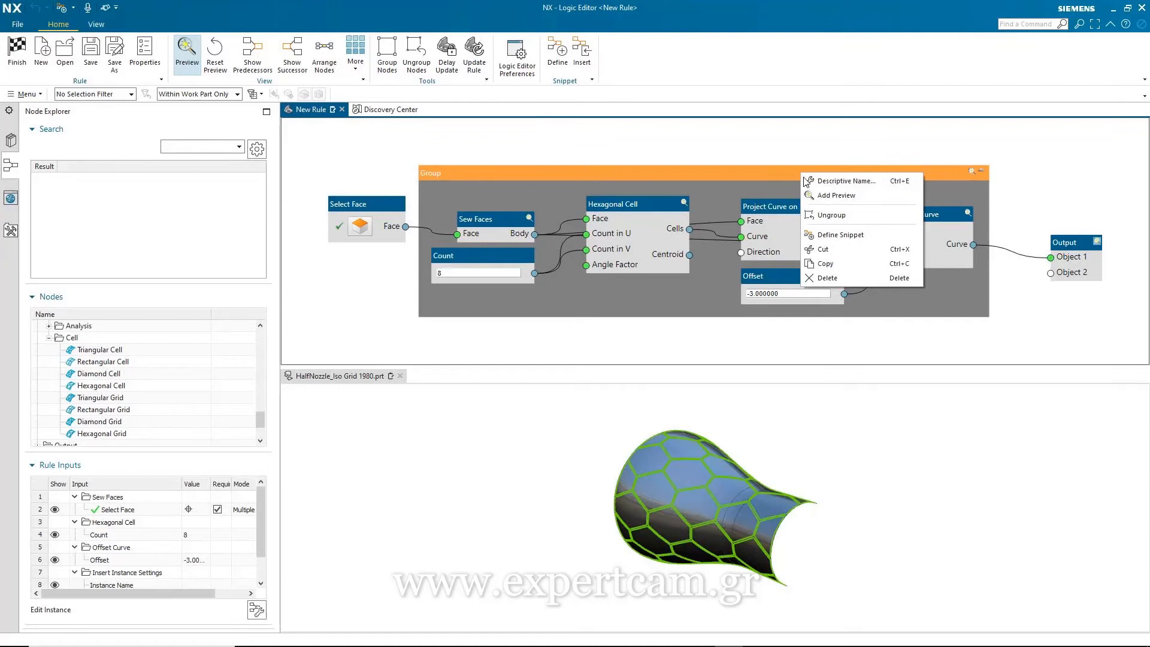
left_click(830, 215)
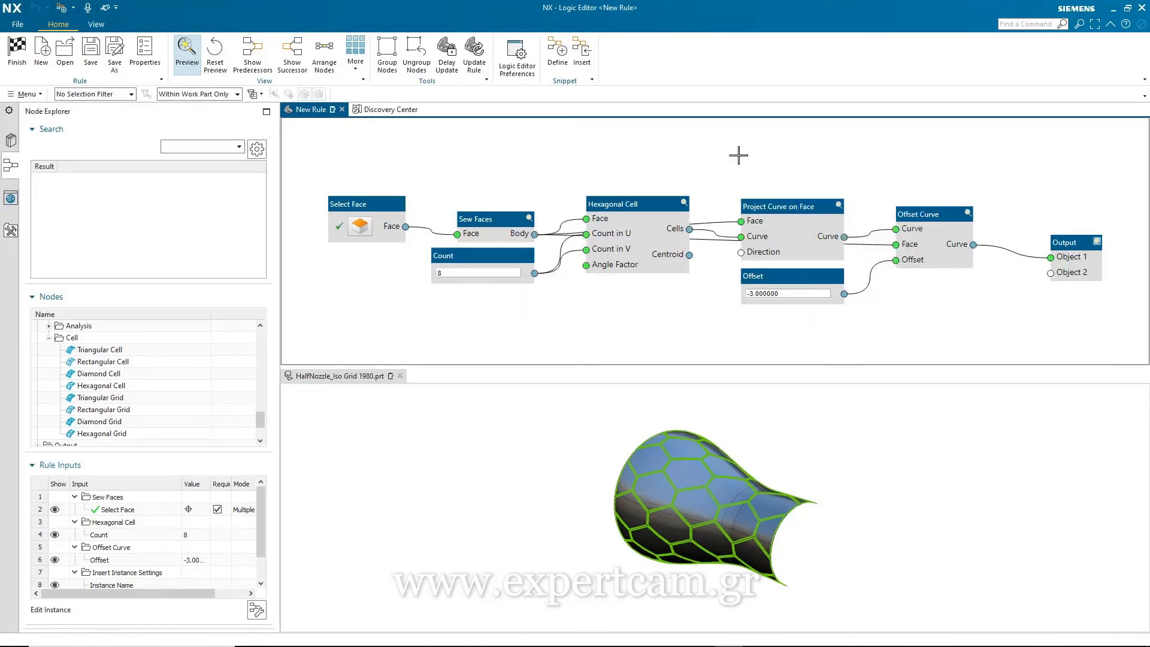
mouse_move(549, 144)
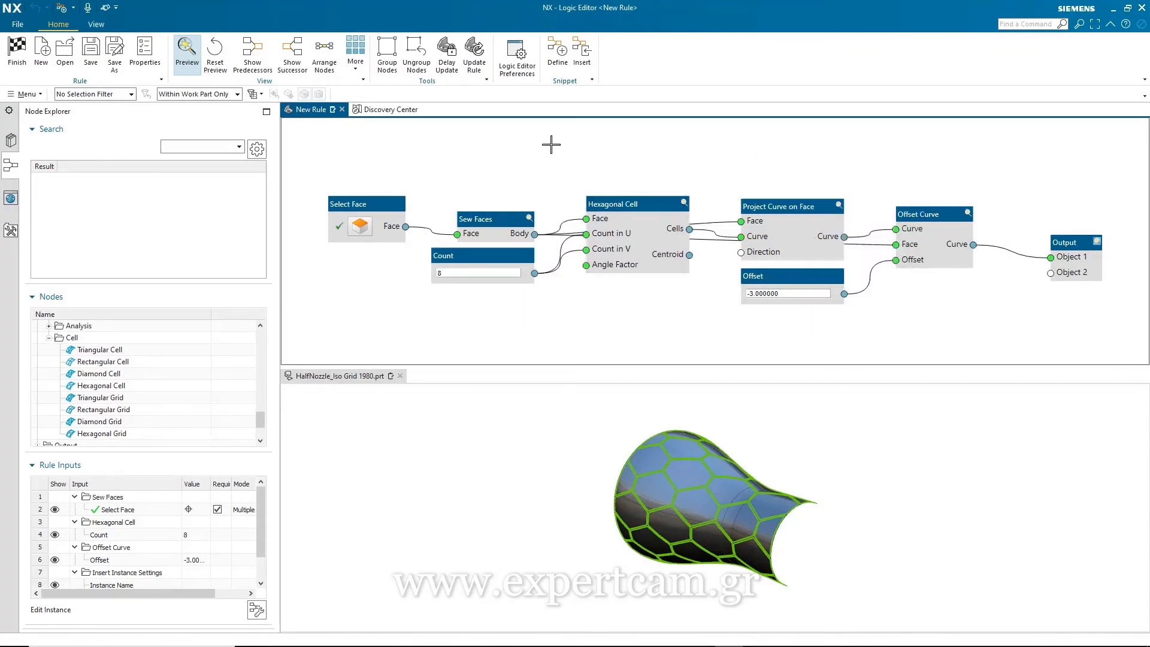
mouse_move(421, 160)
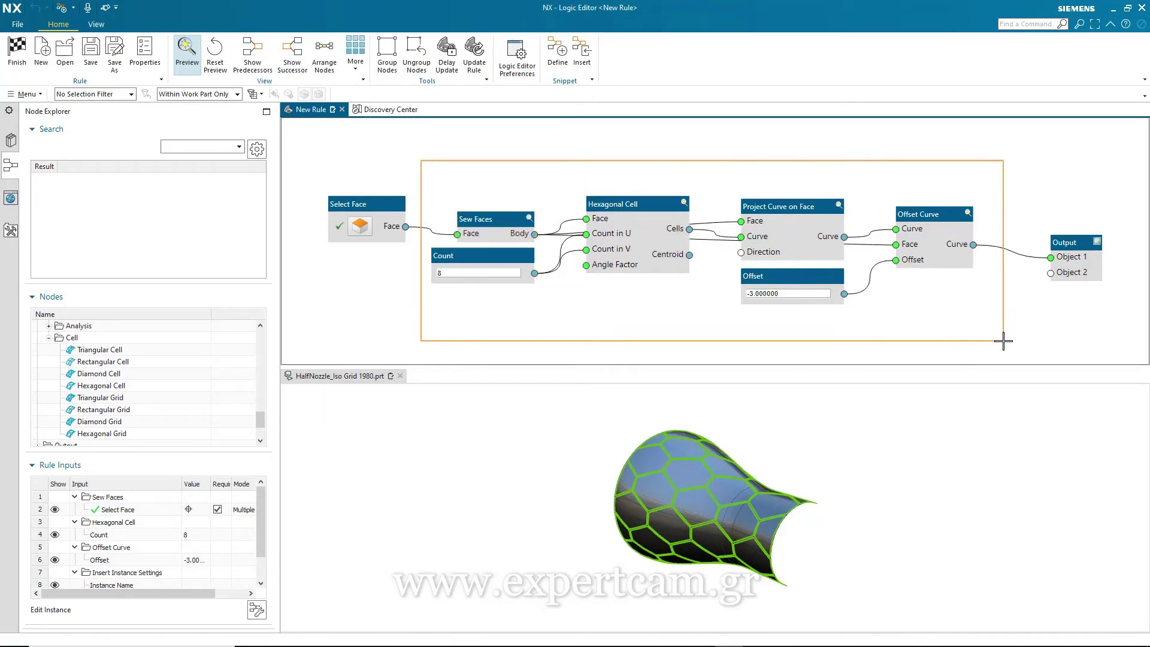
Turn the selected hexagon pattern nodes into a new snippet
right_click(945, 214)
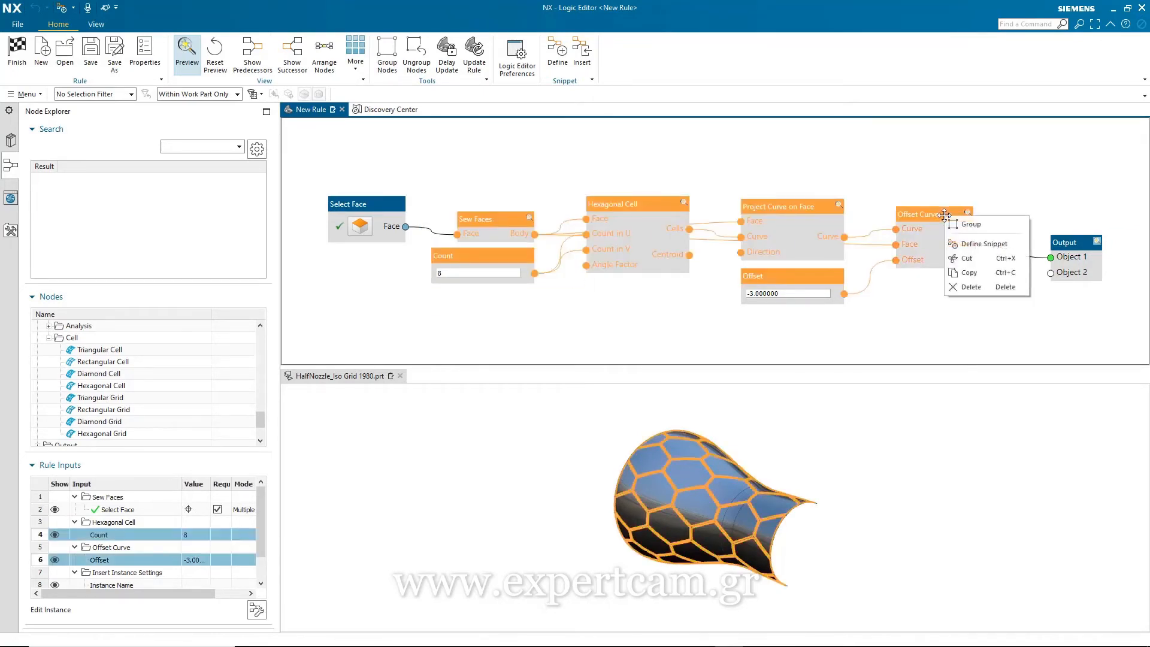
left_click(983, 243)
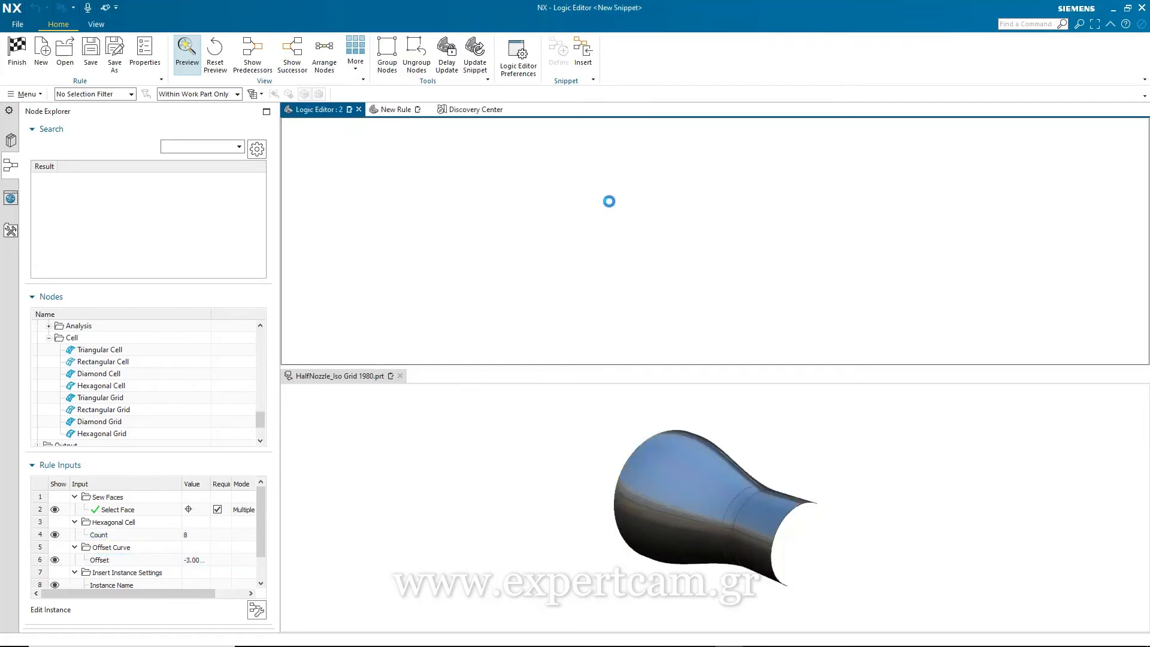
left_click(316, 109)
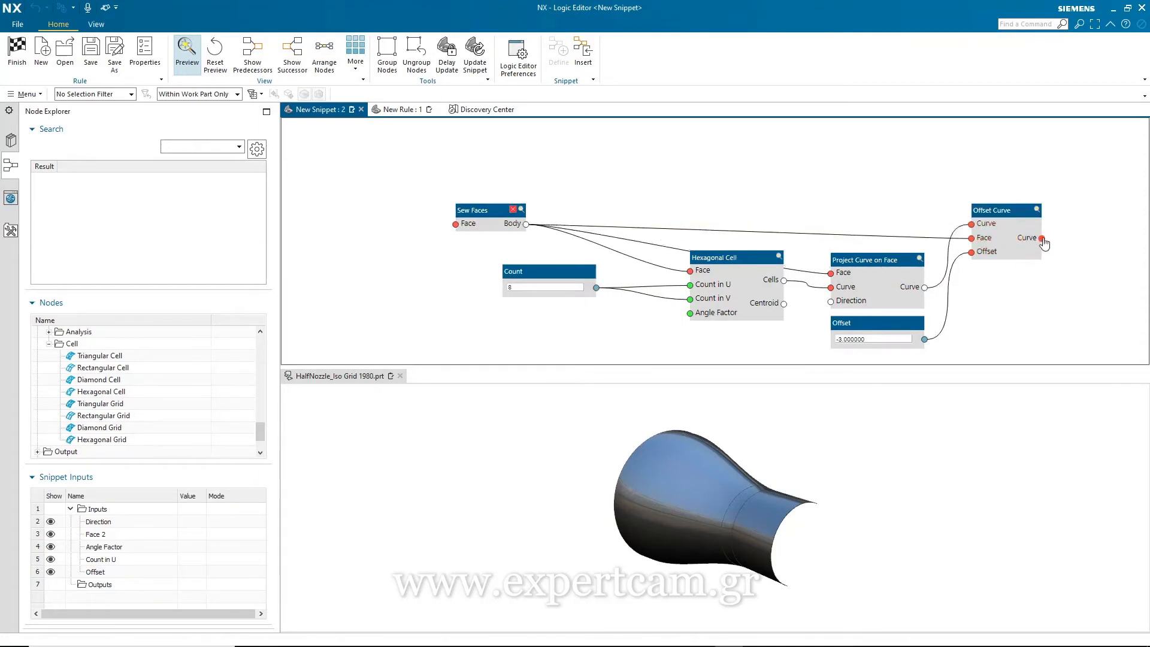
Add an Output node for Offset Curve's result and a face input for Sew Faces
right_click(1039, 237)
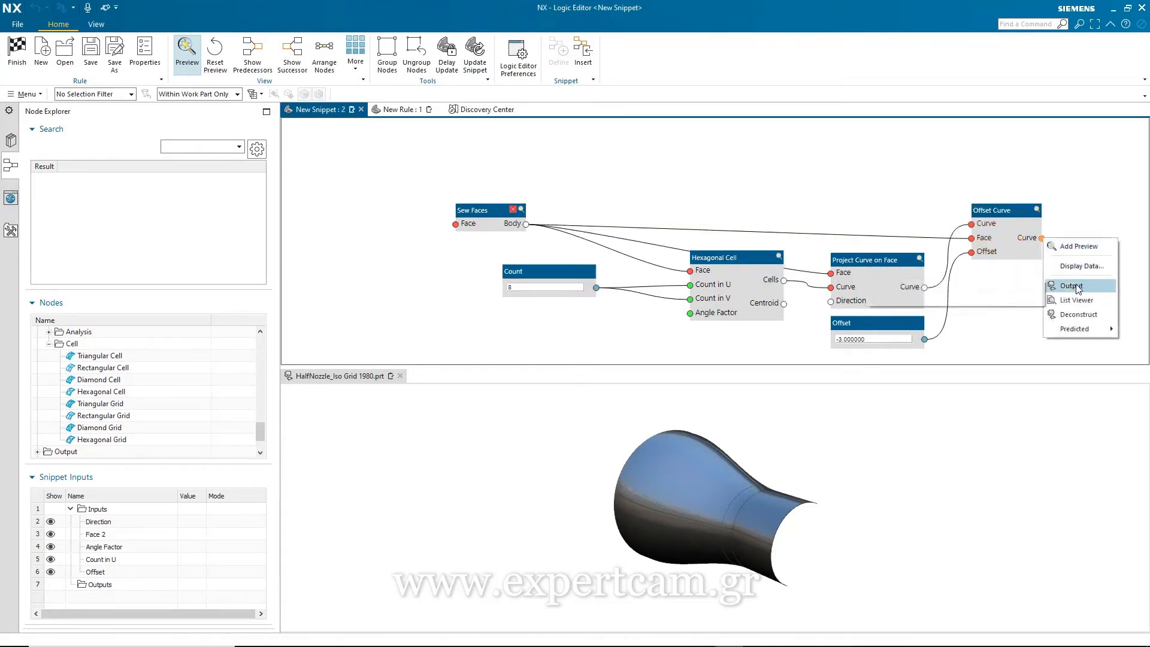
left_click(1071, 285)
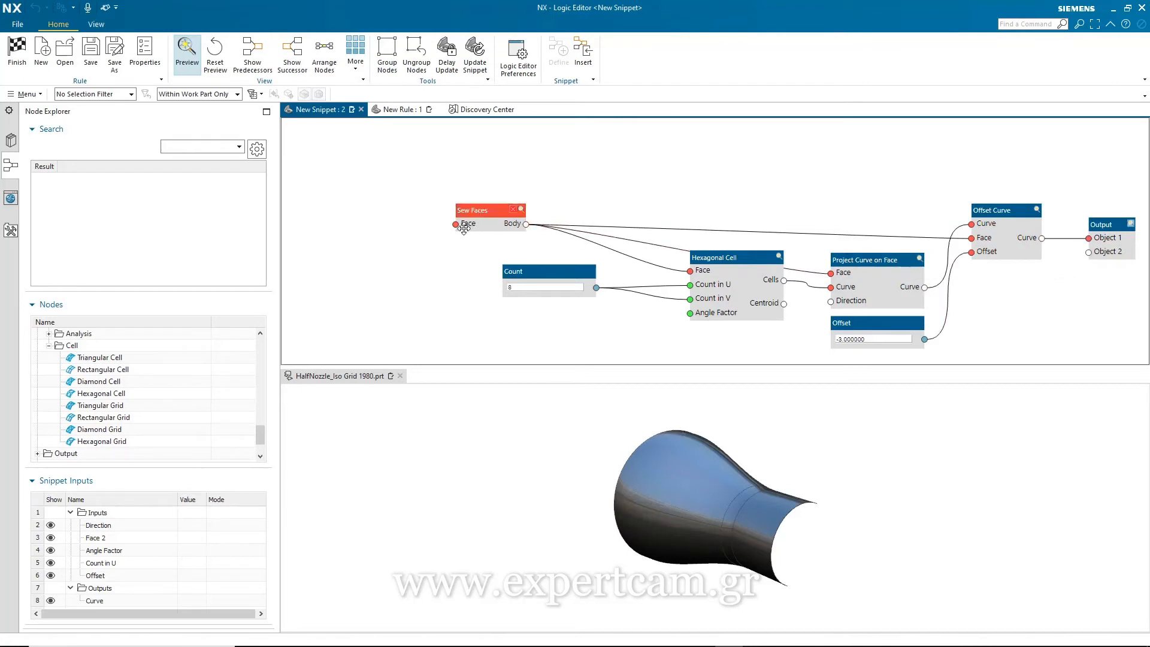
right_click(465, 224)
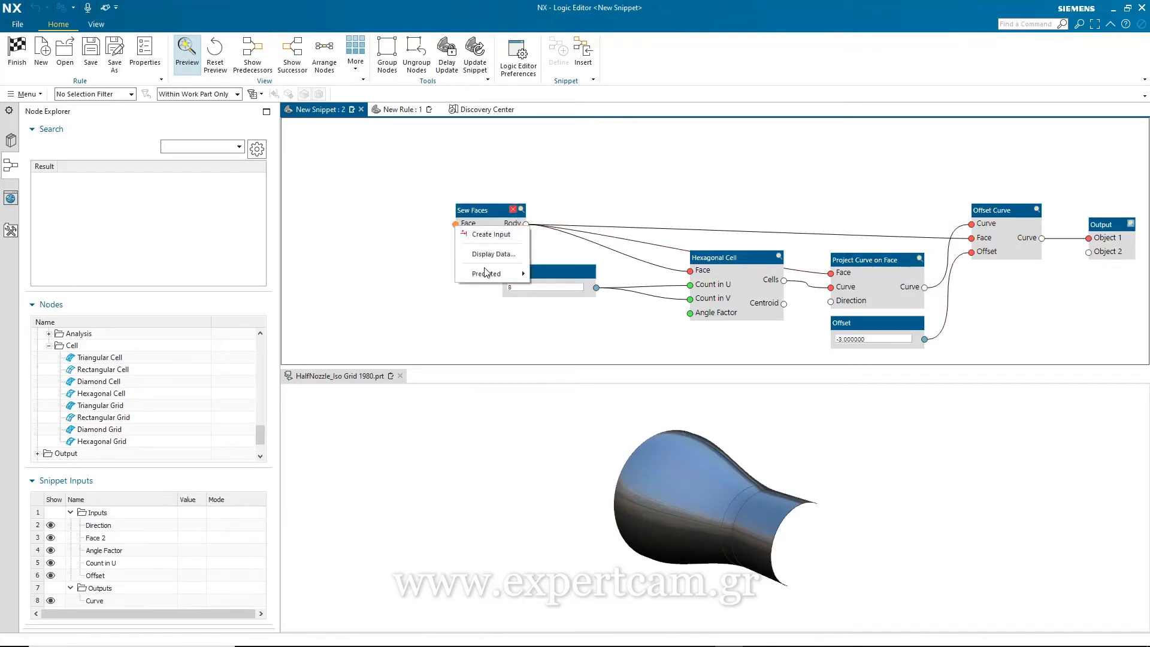
left_click(492, 234)
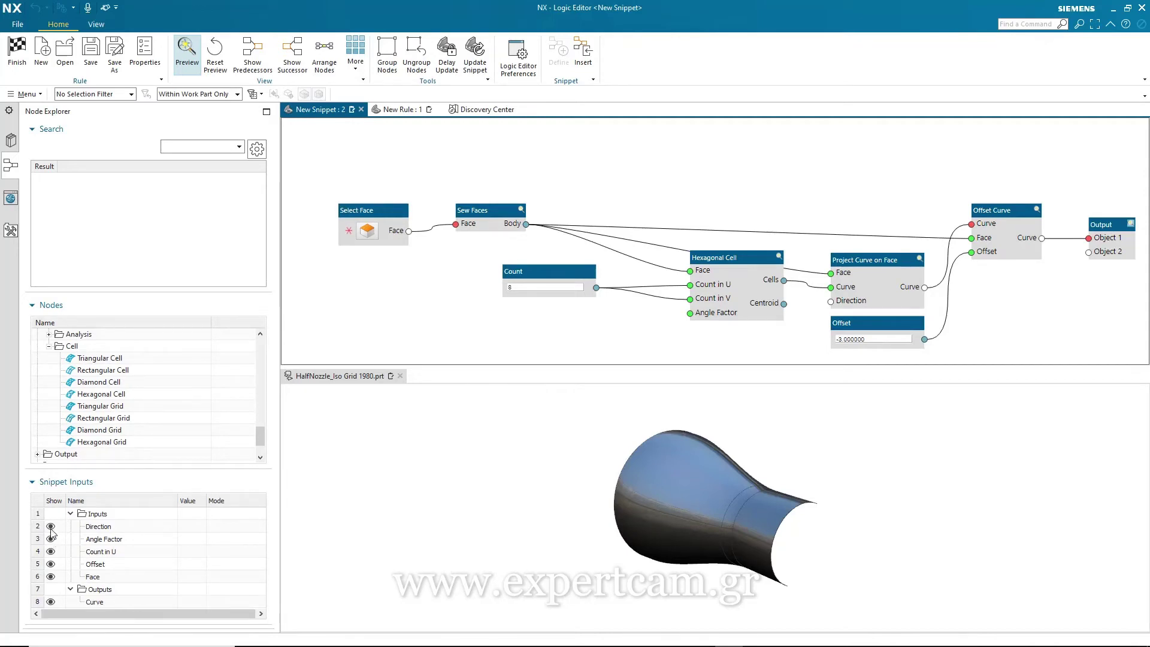
Hide the Direction and Angle Factor snippet inputs and start Save As for the snippet
left_click(50, 526)
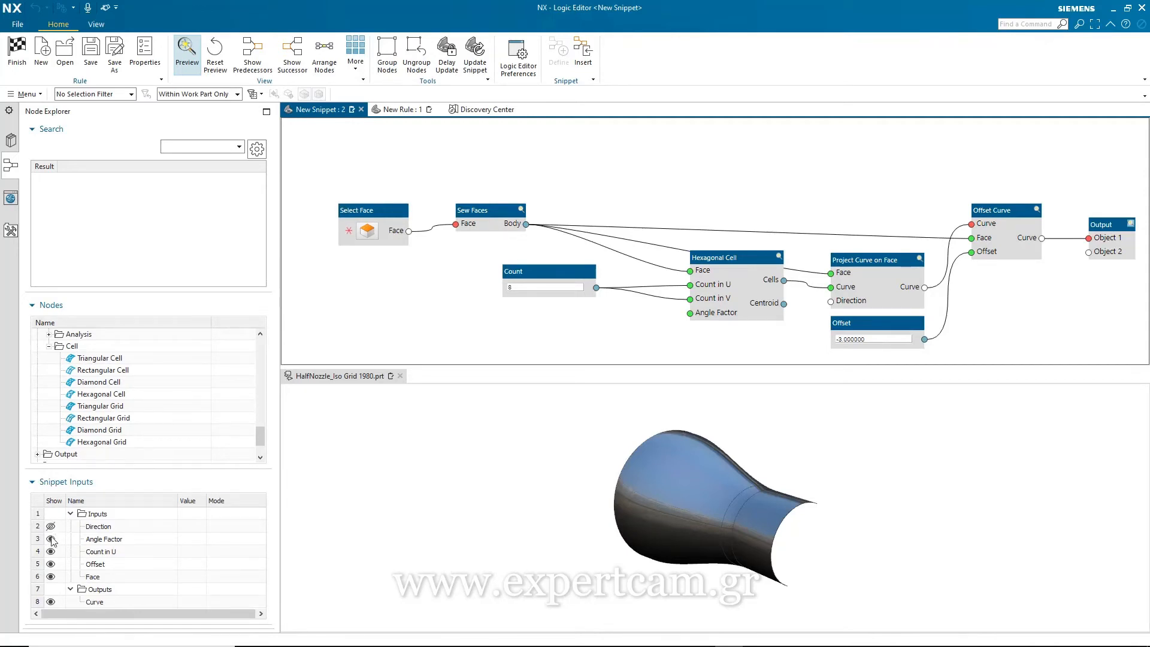
left_click(52, 539)
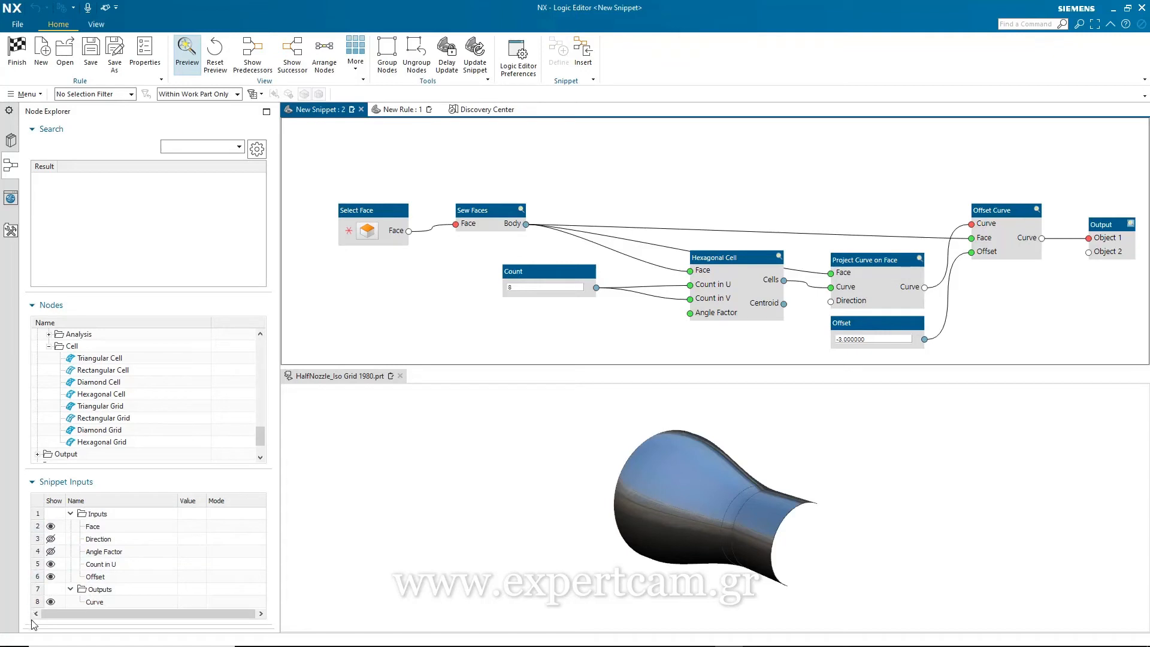
mouse_move(63, 611)
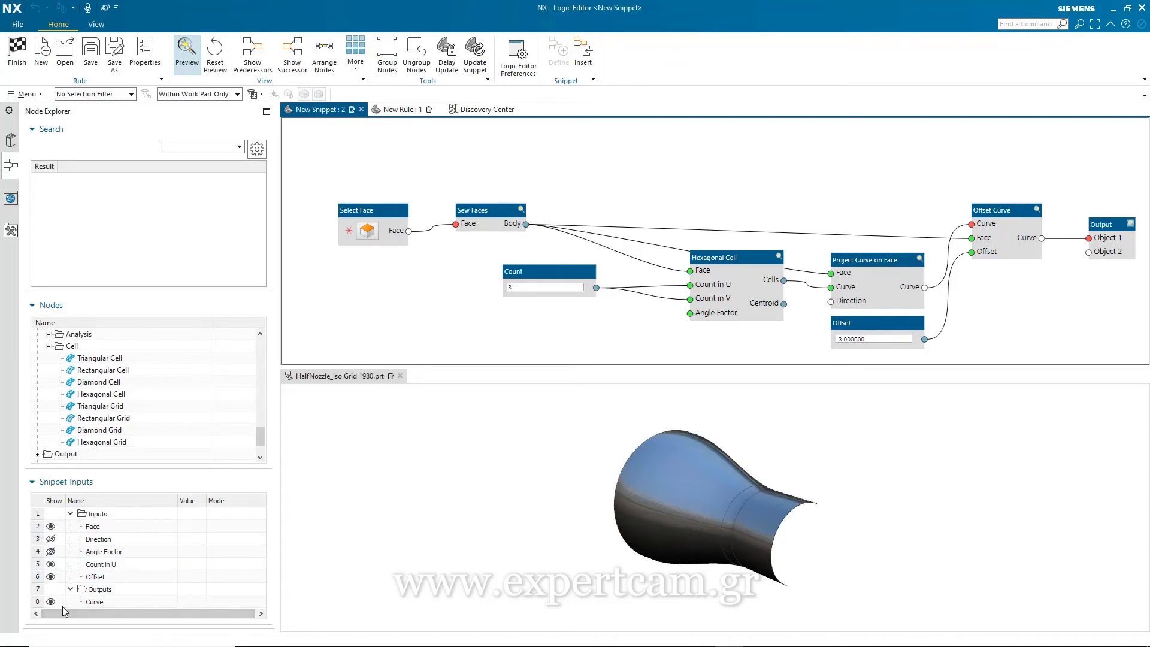
mouse_move(404, 304)
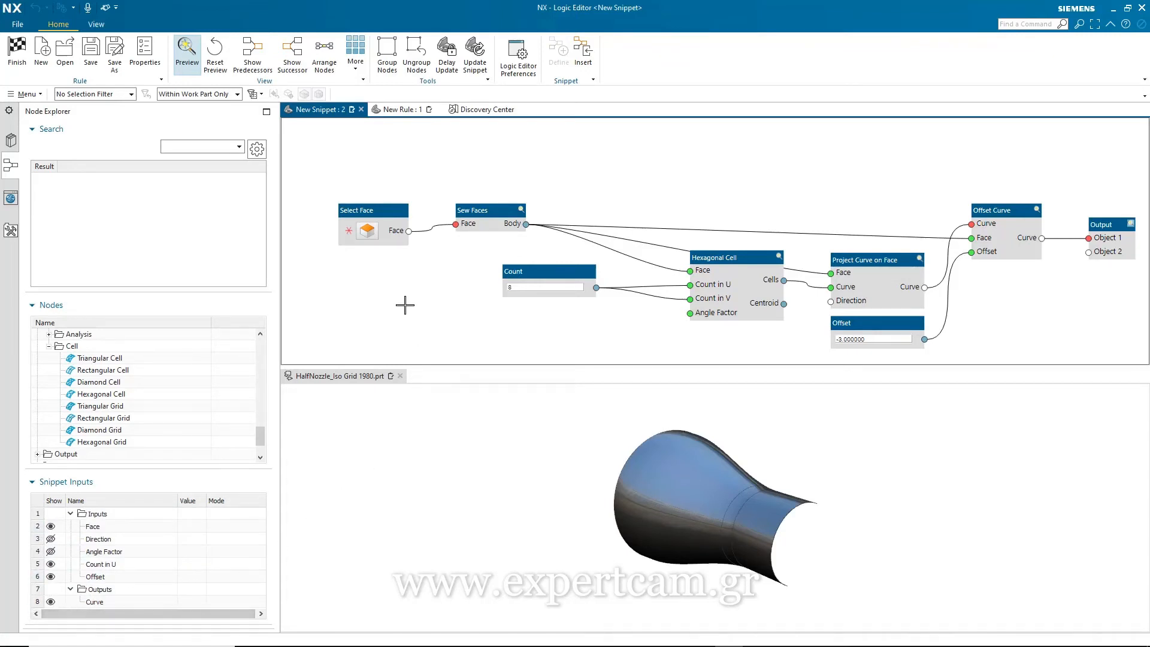
mouse_move(114, 52)
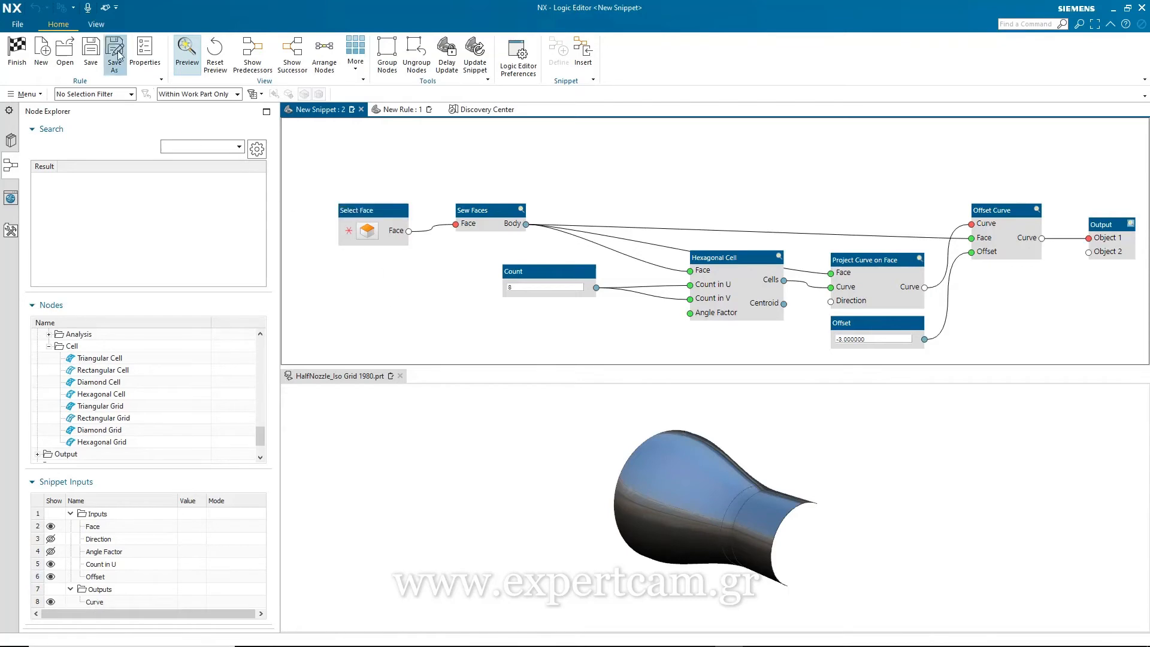
left_click(115, 52)
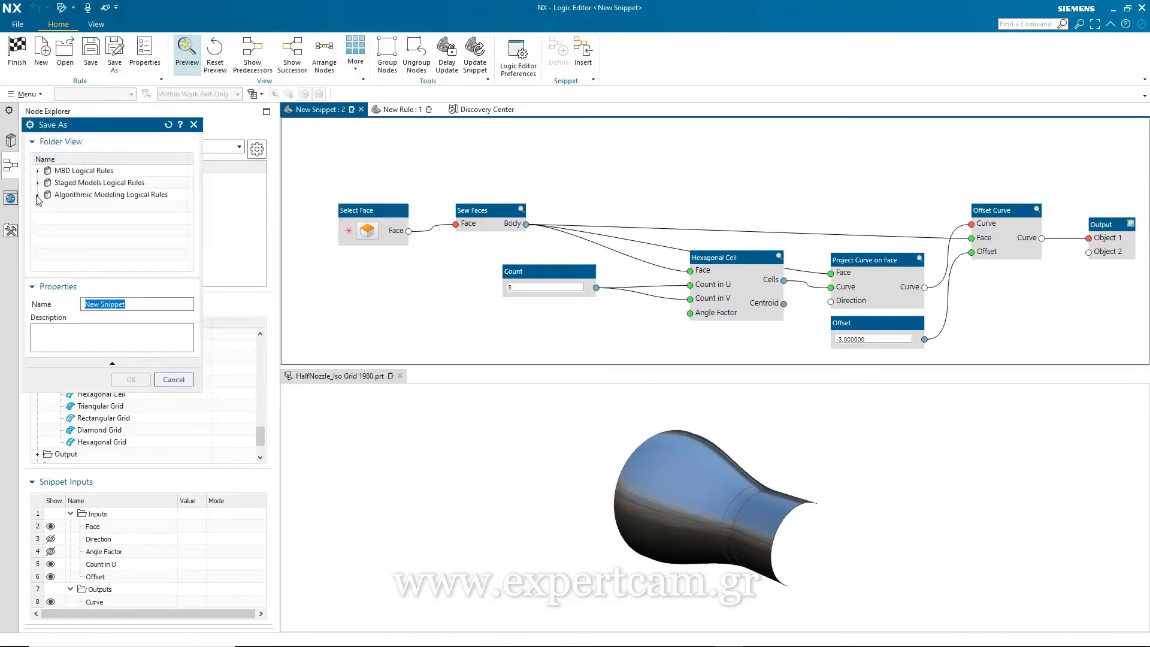
Save the snippet as 'Offset Hex' in Algorithmic Modeling Logical Rules > My Snippets
left_click(37, 194)
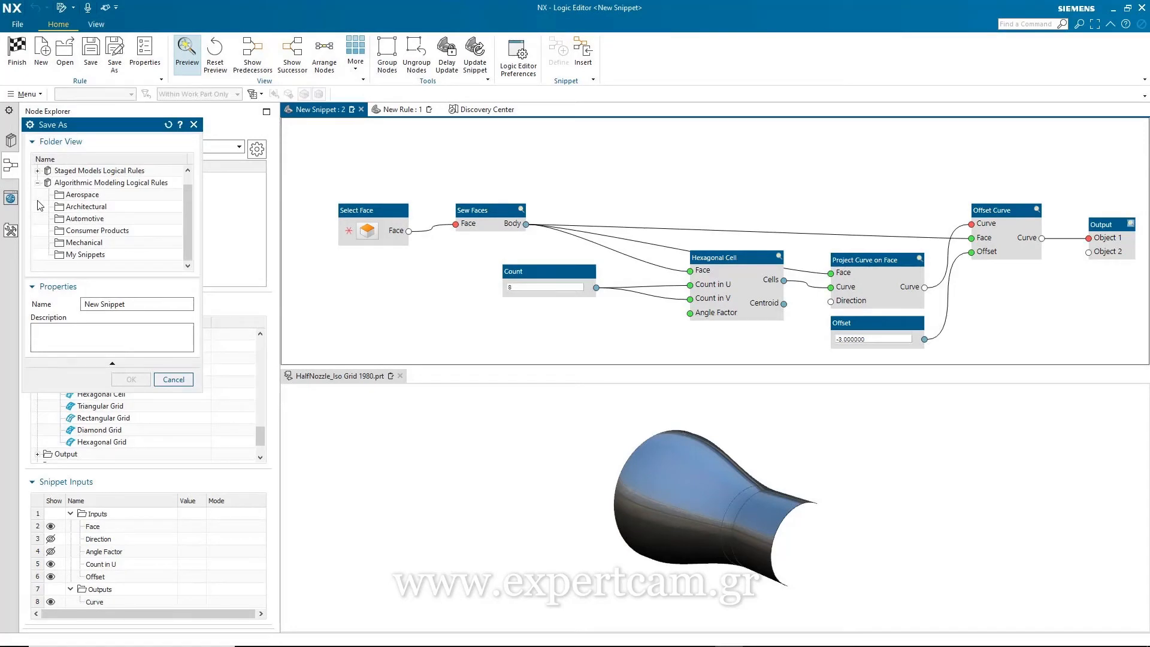
left_click(88, 255)
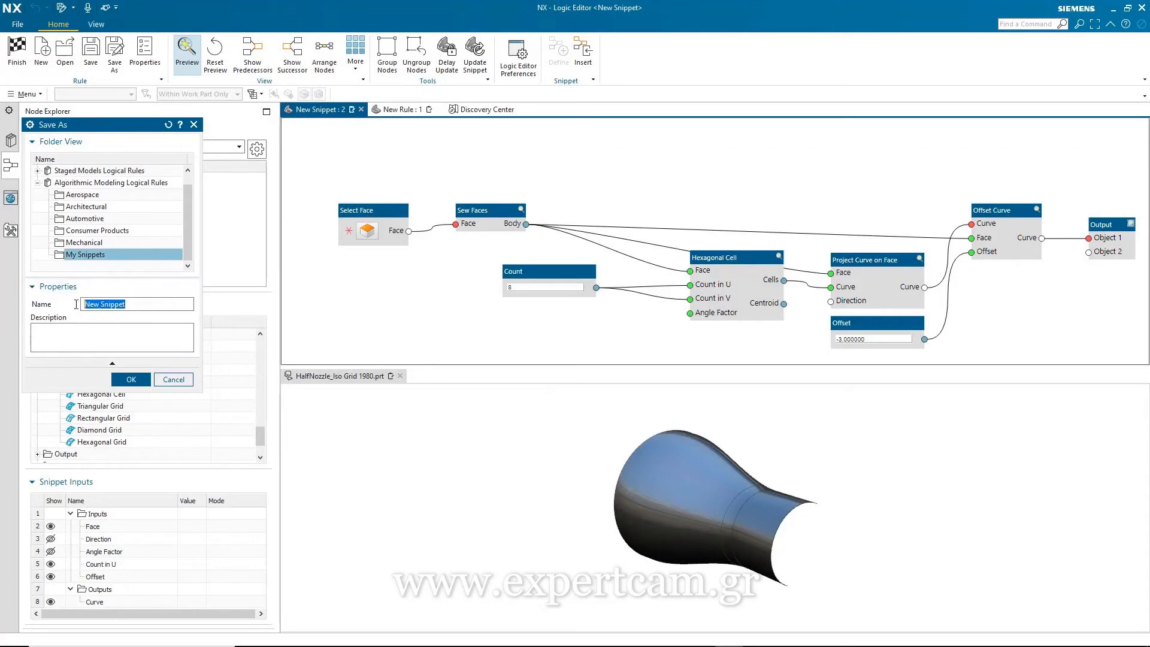
type("Offset Hex")
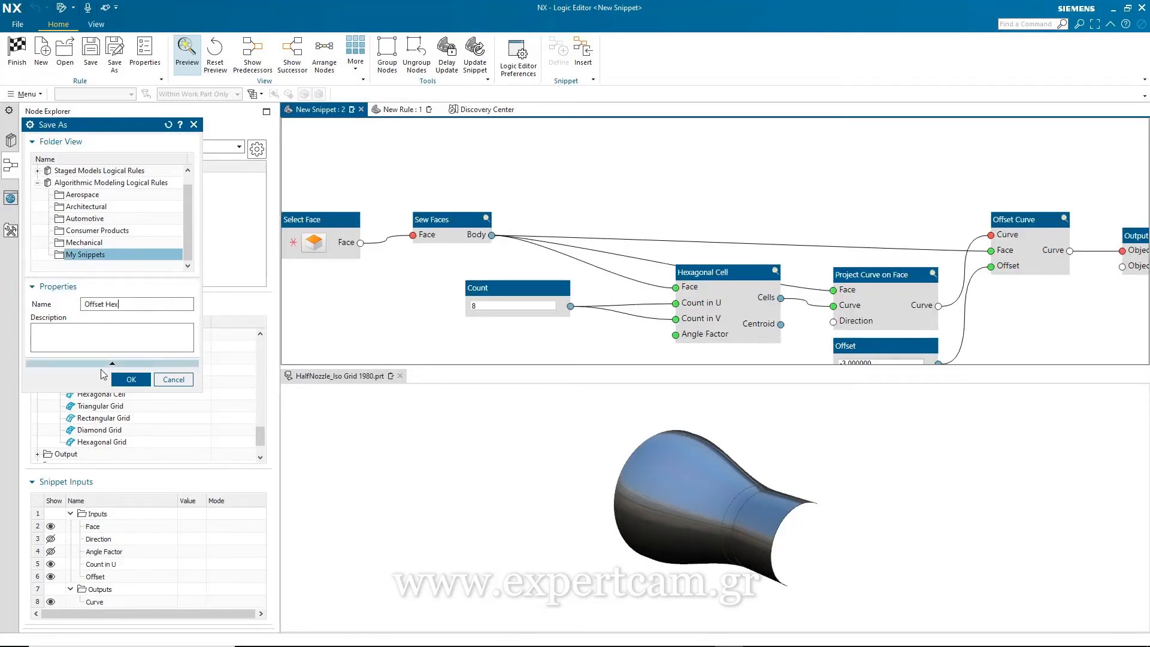
left_click(131, 379)
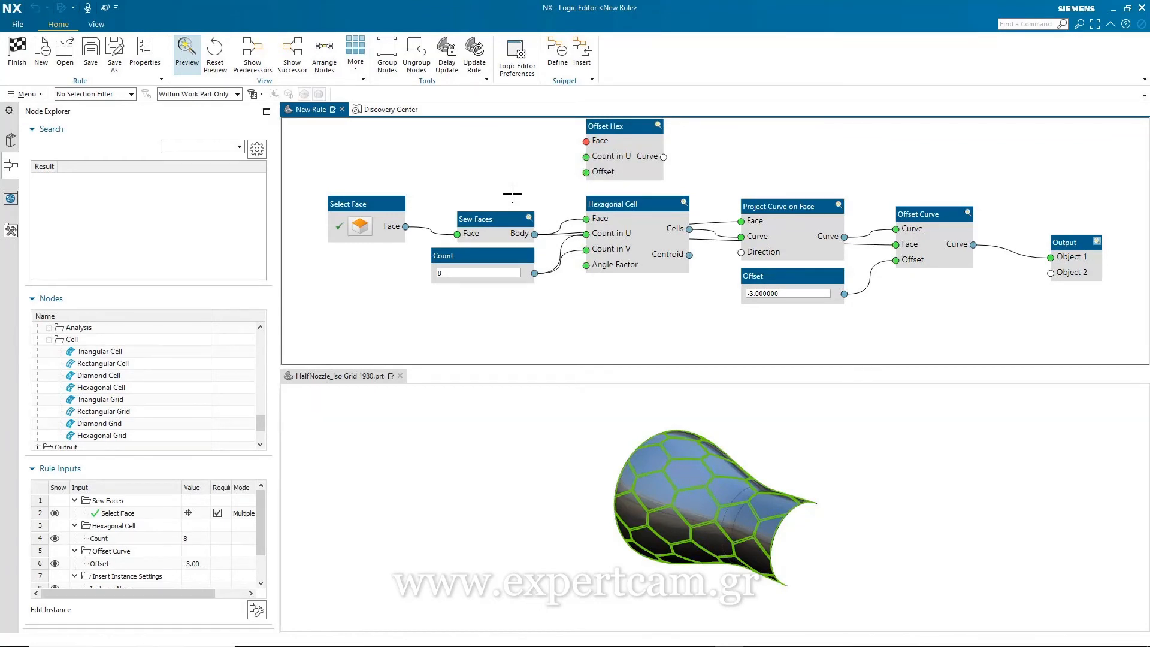
Delete the Sew Faces node from the rule
right_click(477, 218)
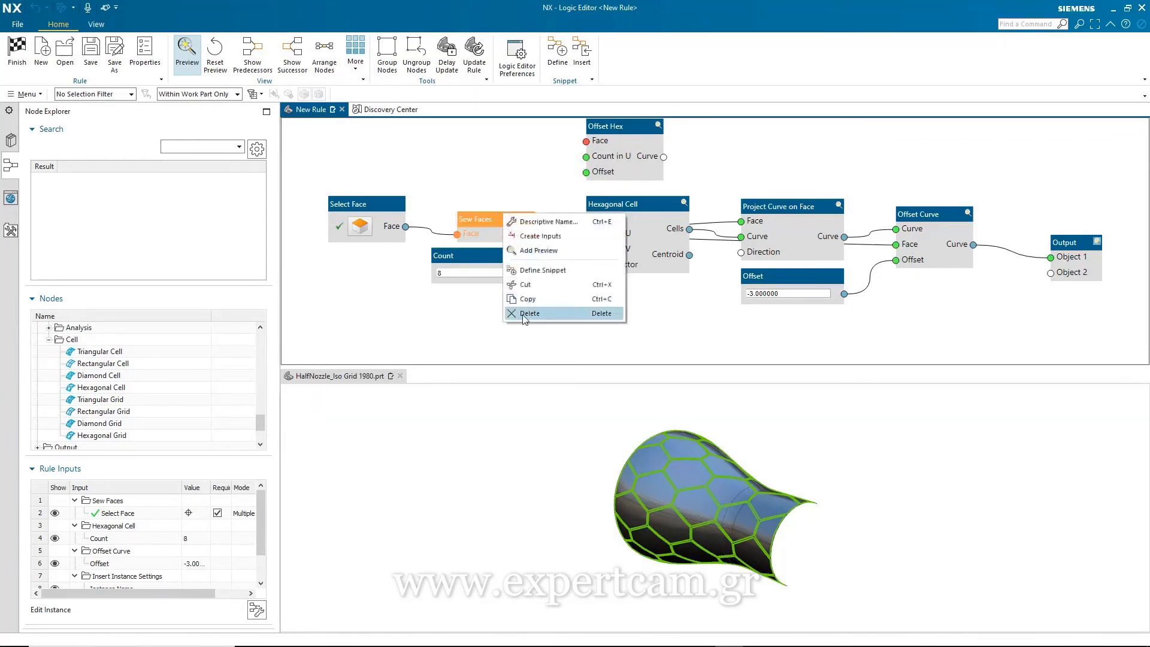
left_click(528, 314)
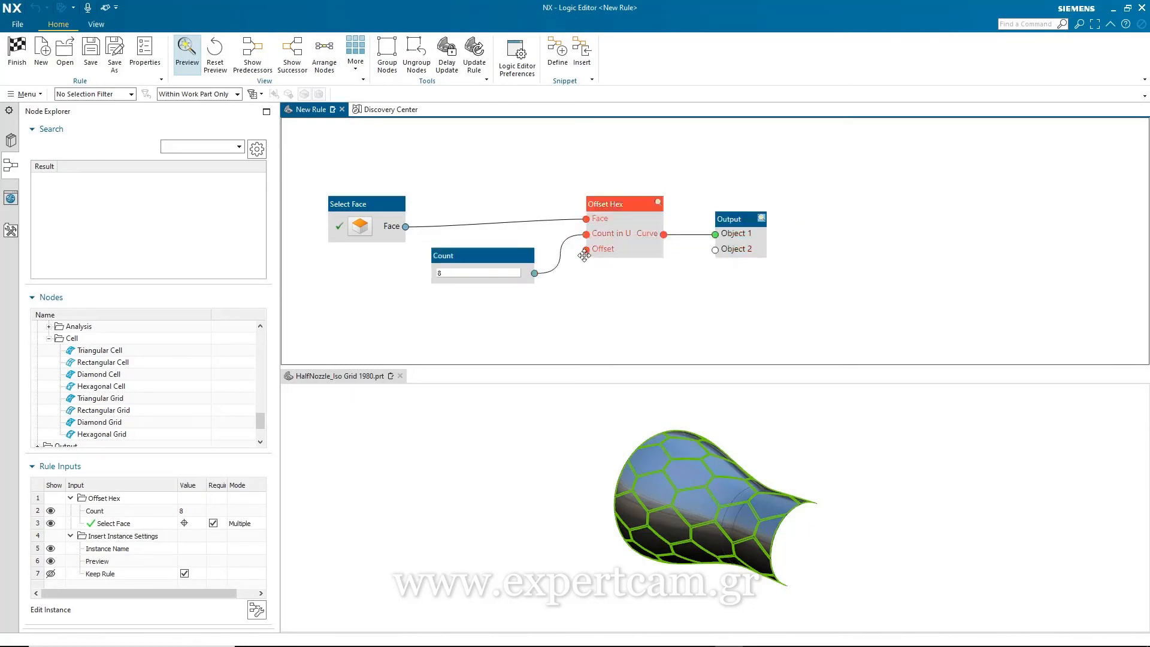
Bring up predicted nodes for the Offset Hex node's Offset input
right_click(603, 248)
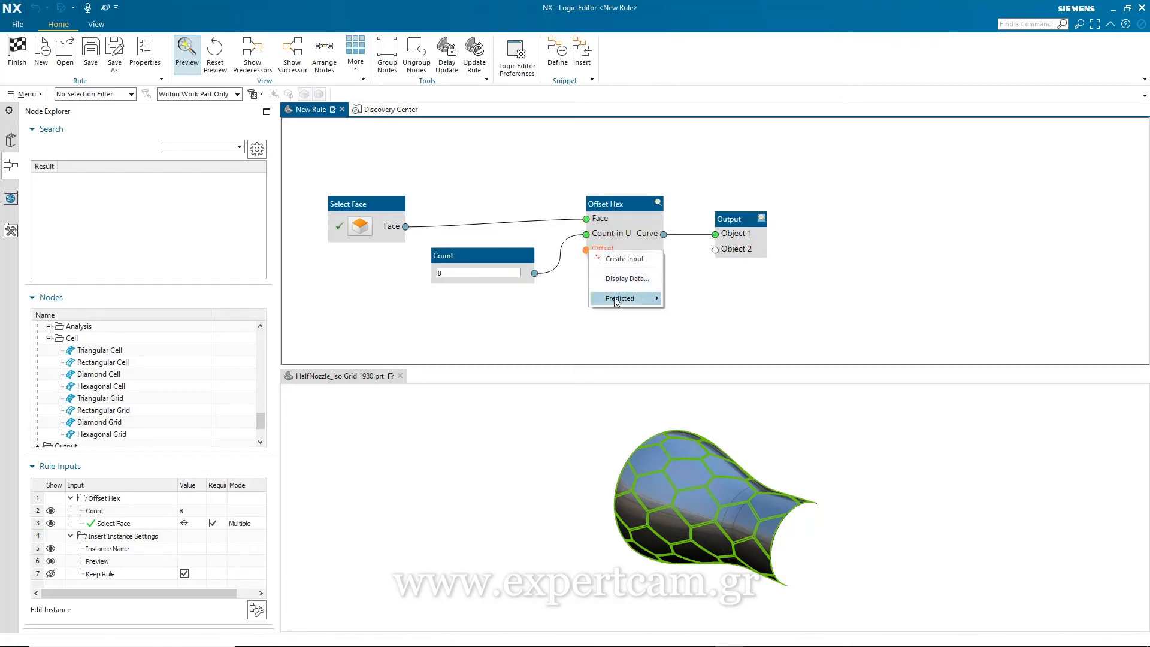
left_click(624, 258)
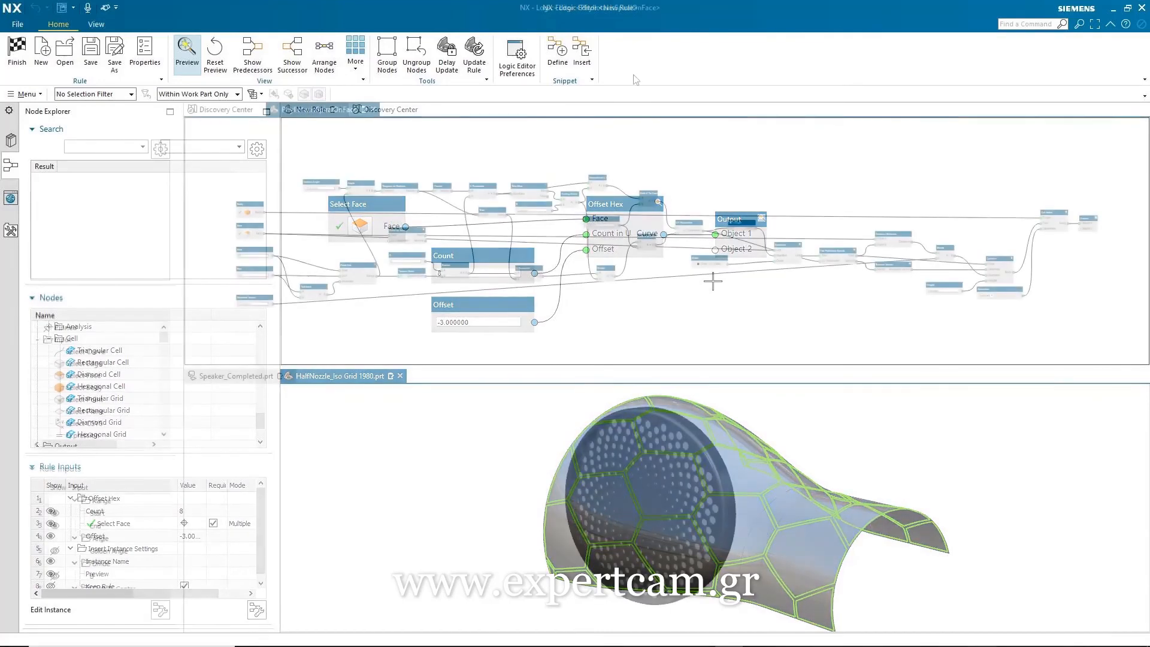
Turn on Show Overview Window to see the whole PhyllotaxisSpiralOnFace graph
left_click(316, 109)
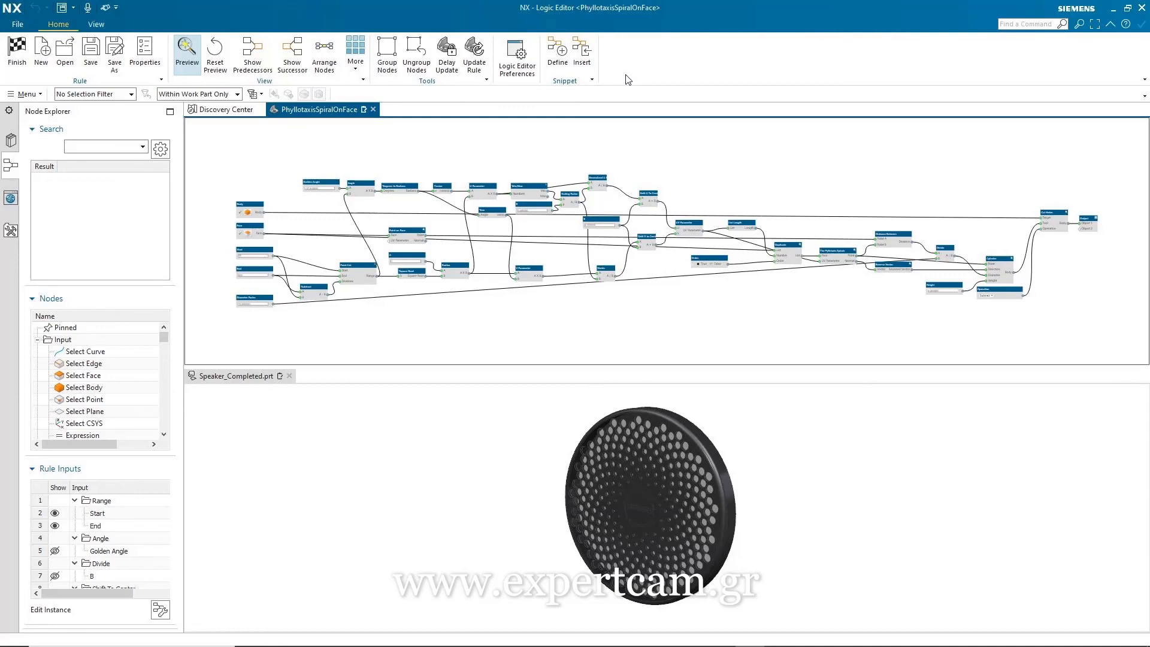
left_click(355, 52)
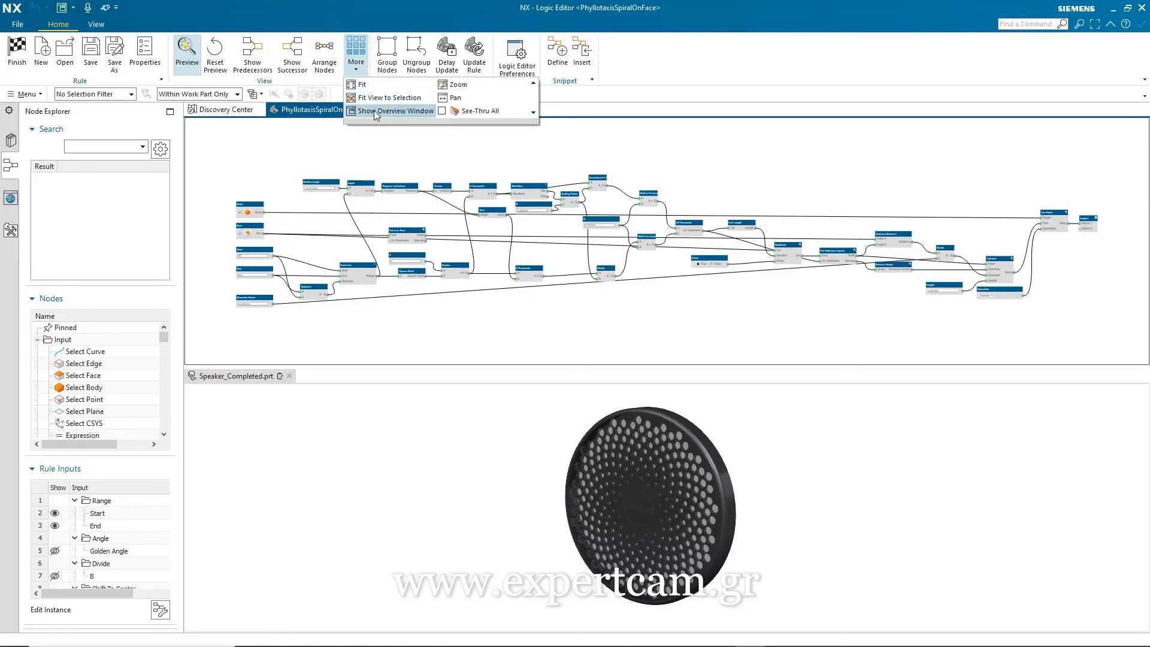
left_click(399, 111)
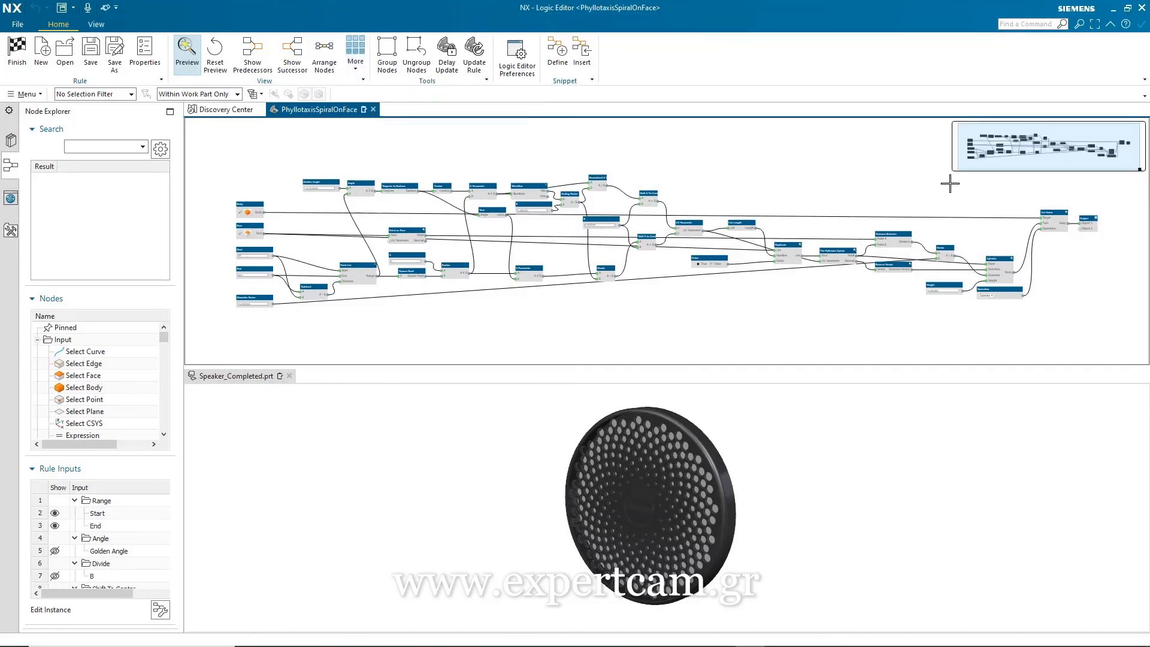